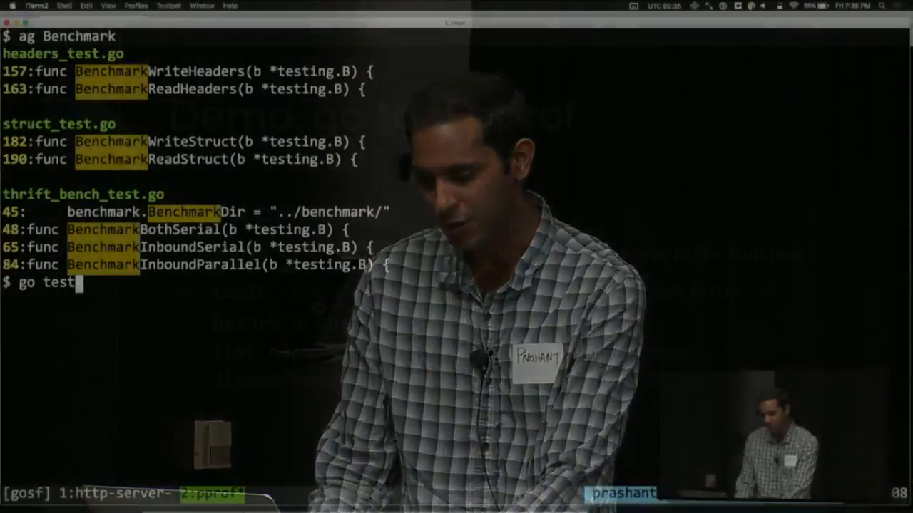
- Run `go test -run NONE -bench ReadHeaders -cpuprofile prof.cpu` and list prof.cpu to confirm it exists
{"action": "type", "text": "-run NONE -bench"}
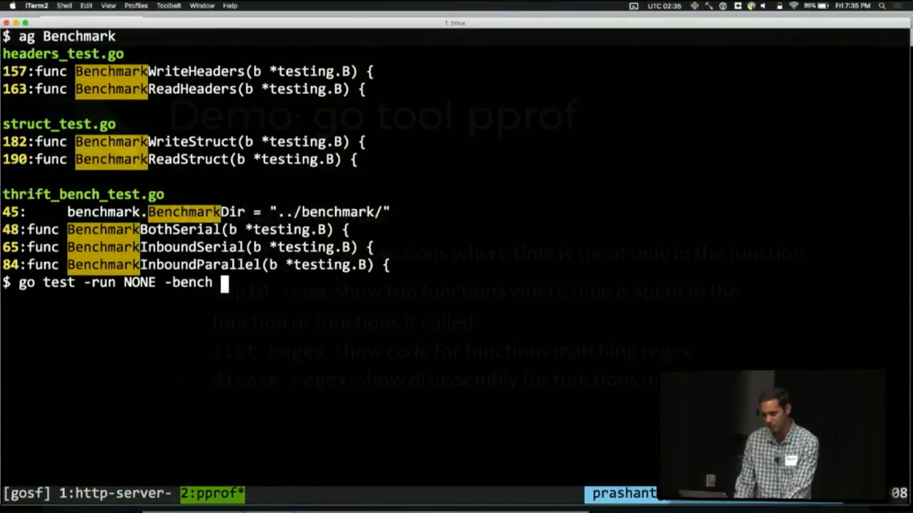
{"action": "type", "text": "ReadHeaders"}
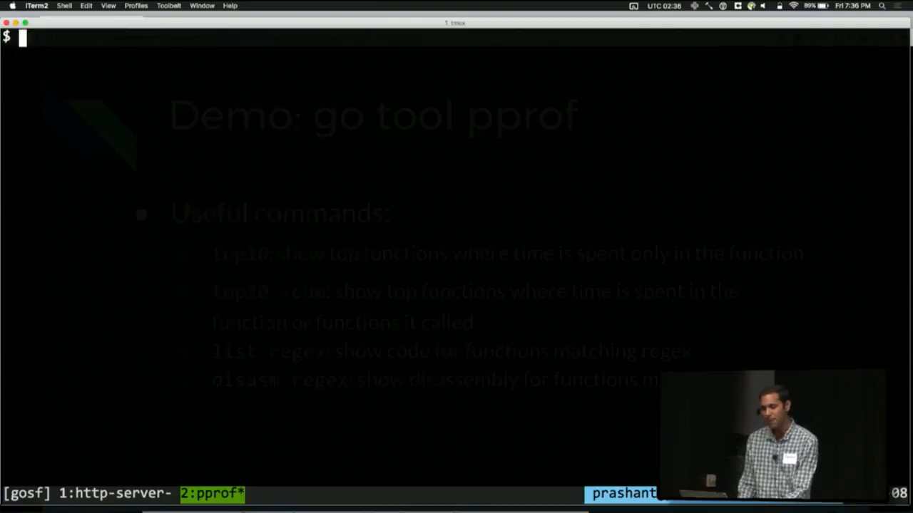
{"action": "type", "text": "go test -run NONE -bench ReadHeaders -cpu"}
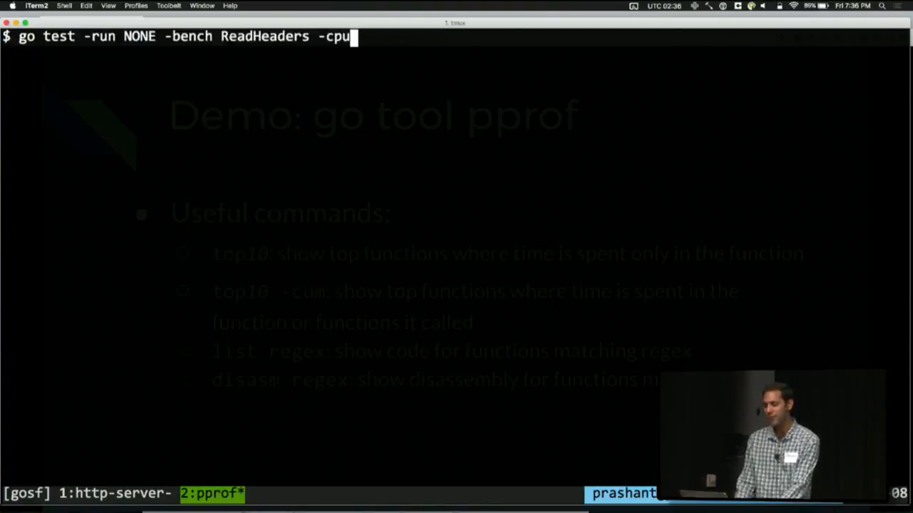
{"action": "type", "text": "profile prof.cpu"}
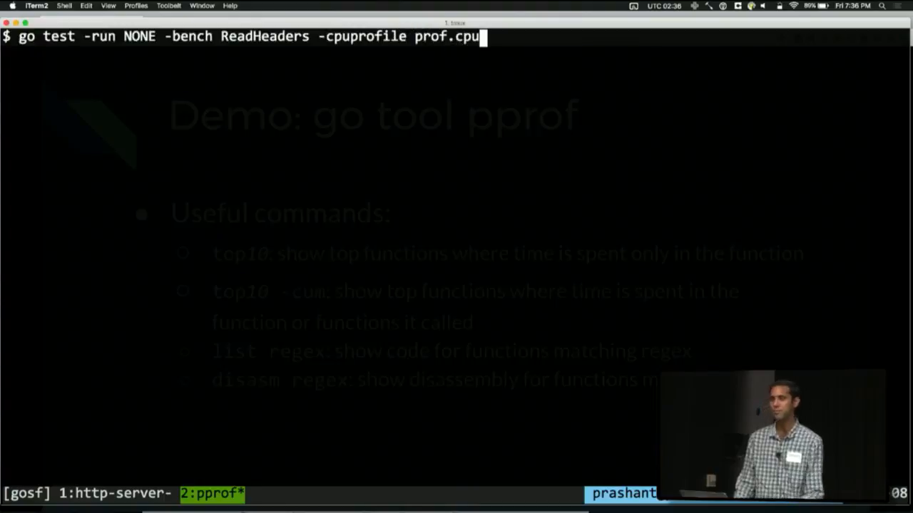
{"action": "key", "text": "Return"}
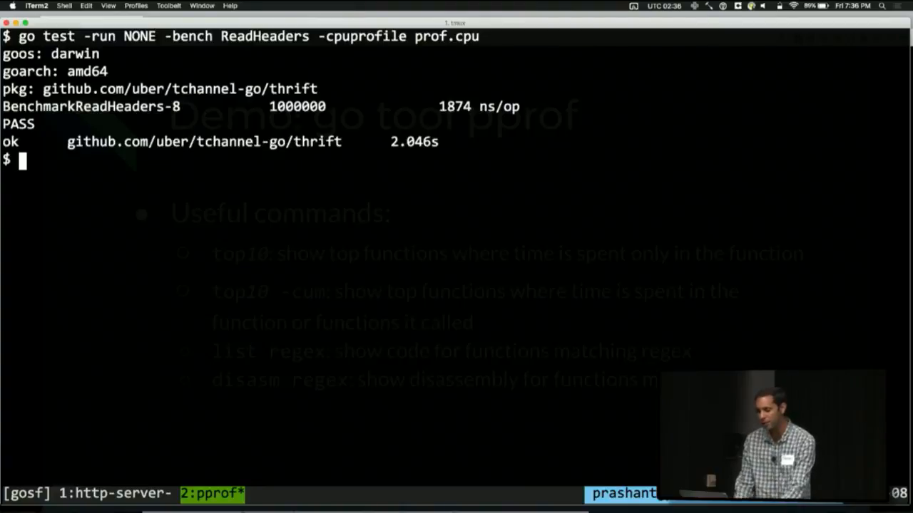
{"action": "type", "text": "ls prof.cpu"}
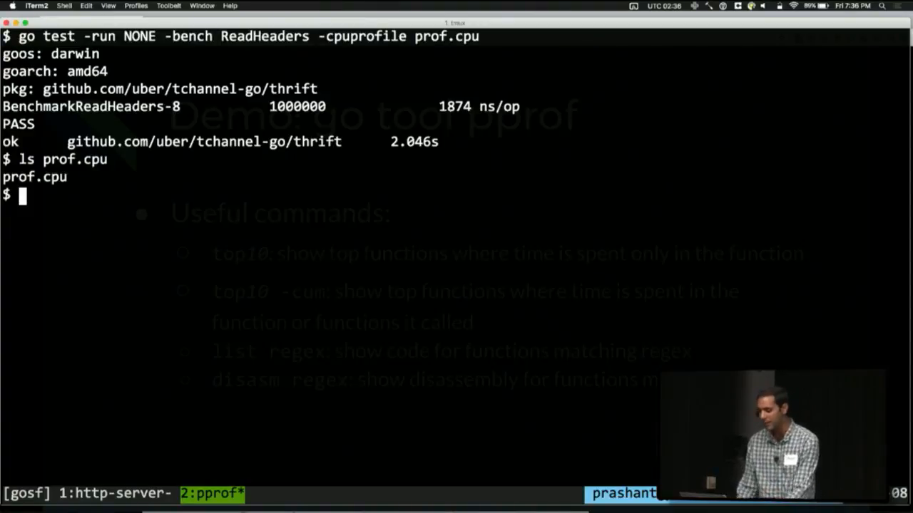
- List the *.test binary, then start `go tool pprof thrift.test ./prof.cpu` in interactive mode
{"action": "type", "text": "go tool pp"}
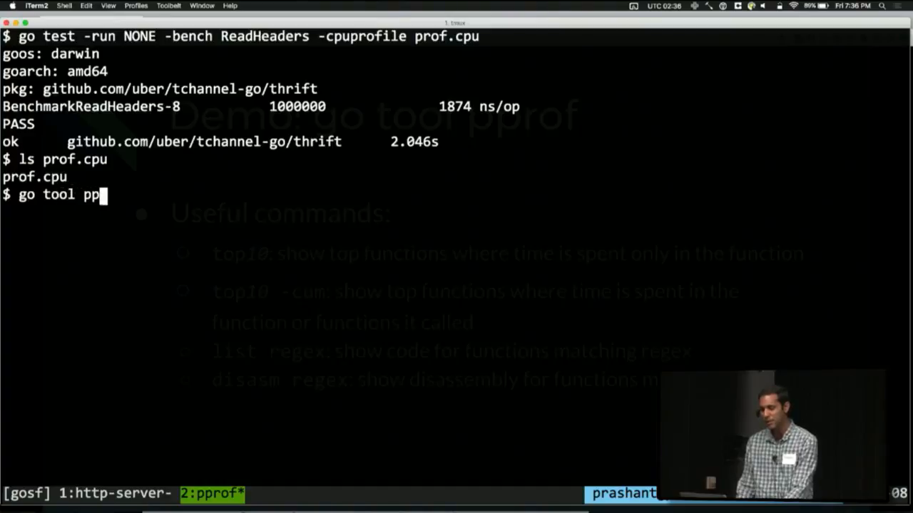
{"action": "type", "text": "rof"}
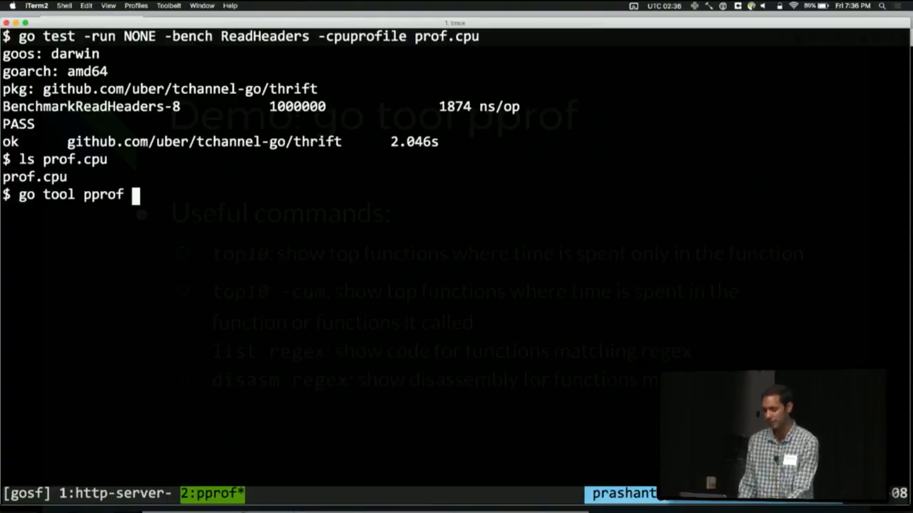
{"action": "type", "text": "ls *te"}
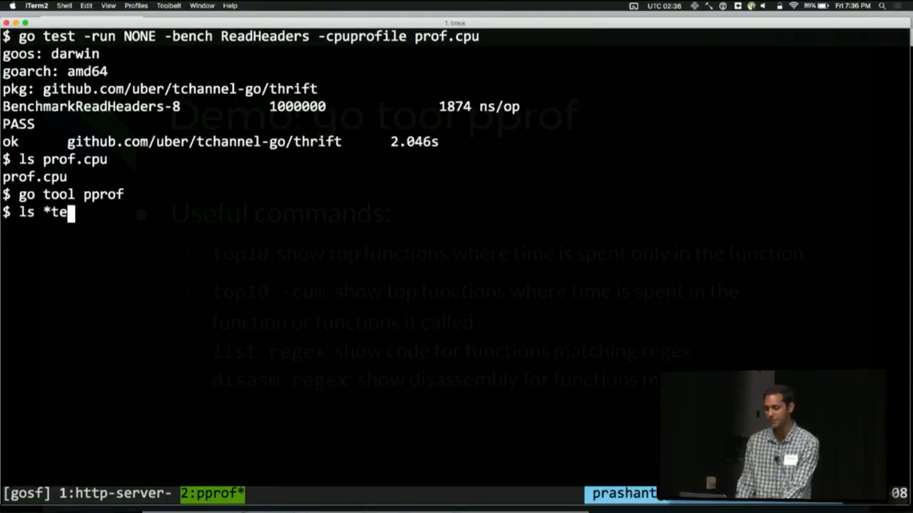
{"action": "key", "text": "enter"}
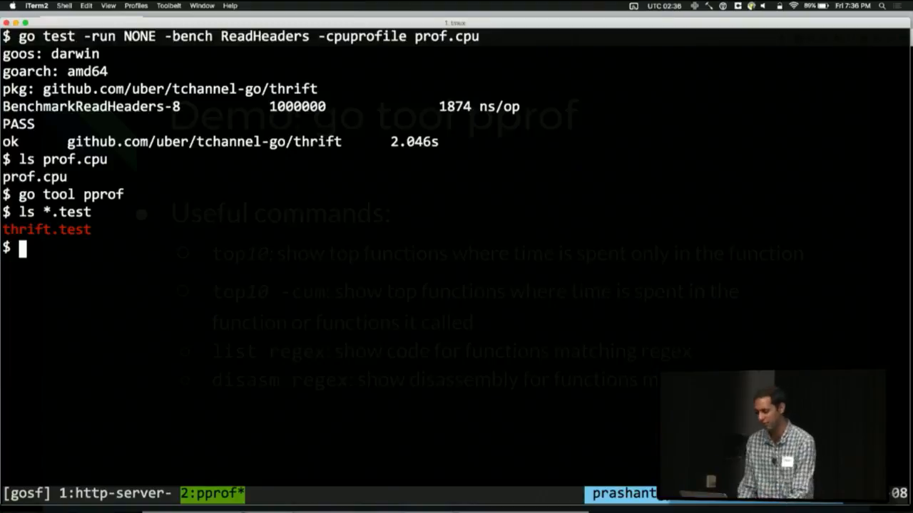
{"action": "type", "text": "go tool pprof thri"}
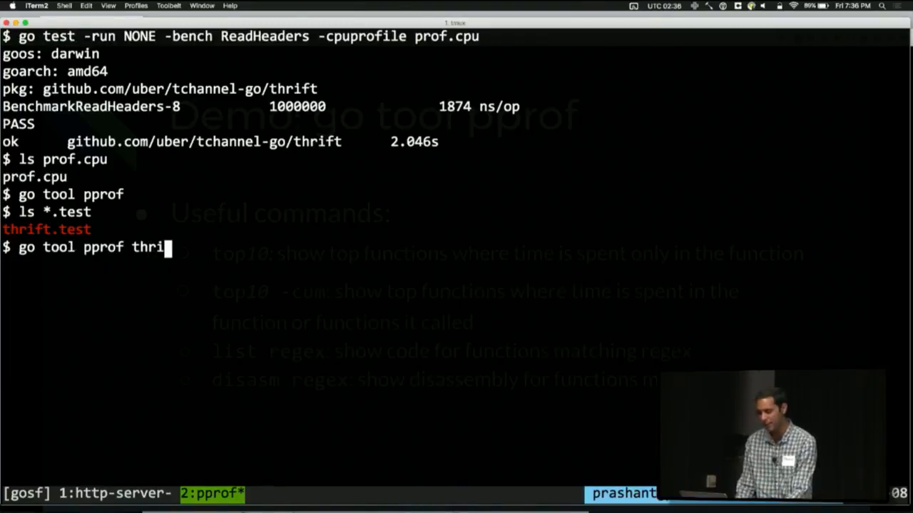
{"action": "type", "text": "ft.test ./prof.cpu"}
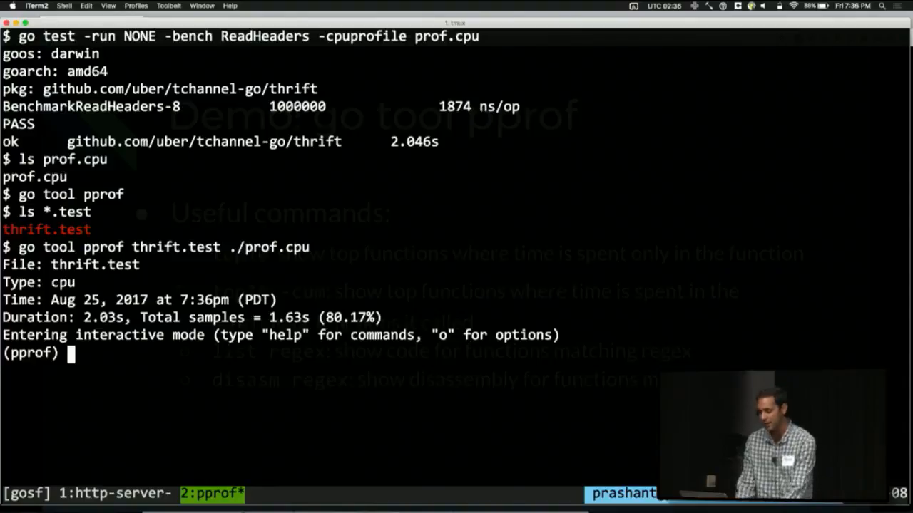
- Show `top10` by own CPU time, then `top5 -cum` ranking BenchmarkReadHeaders and ReadHeaders at 97.55%
{"action": "type", "text": "top10"}
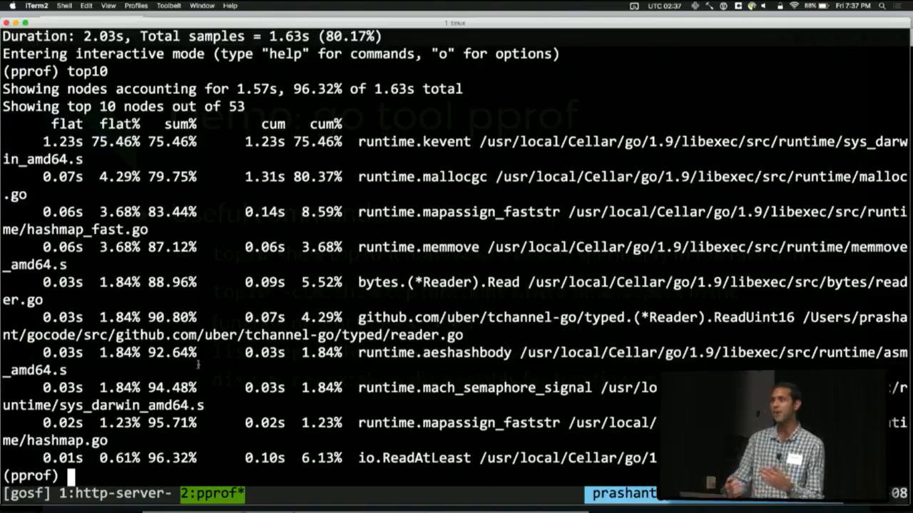
{"action": "type", "text": "top1"}
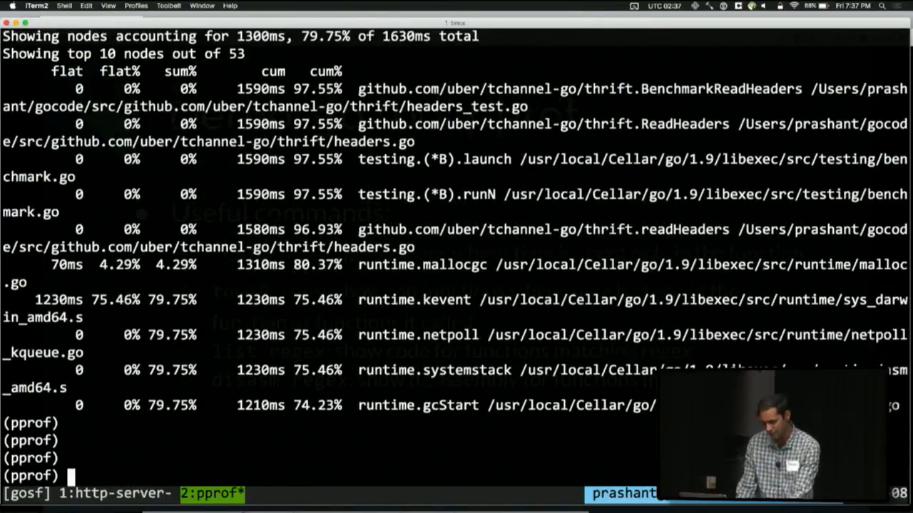
{"action": "type", "text": "top -c"}
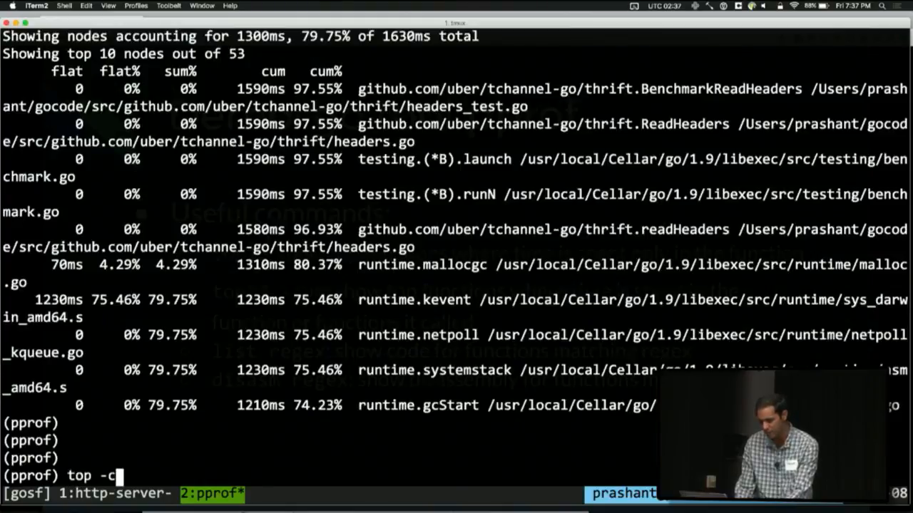
{"action": "key", "text": "Backspace"}
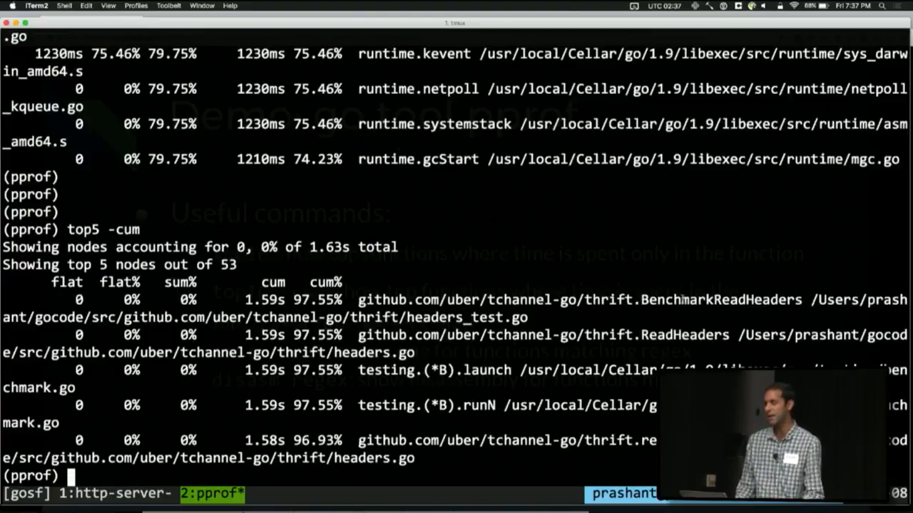
{"action": "double_click", "coordinate": [684, 300]}
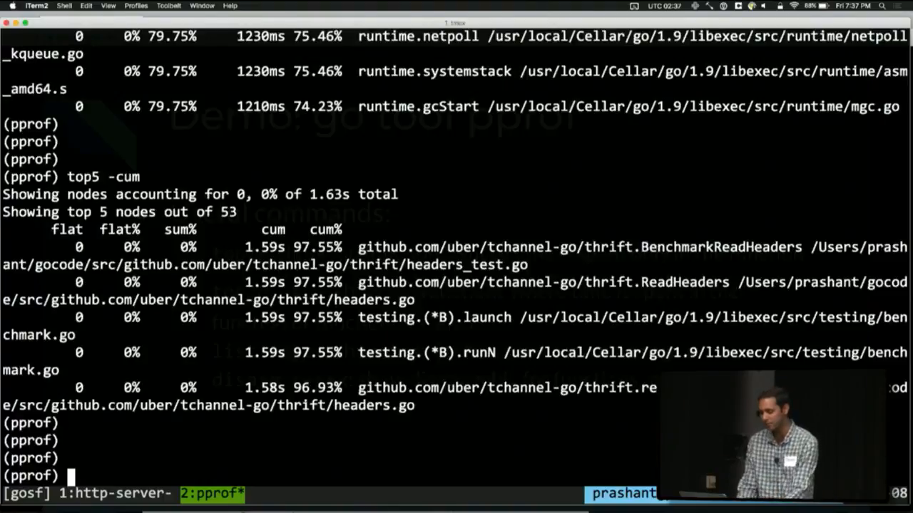
- Run `list readHeaders` to print annotated source with per-line CPU times
{"action": "type", "text": "list BenchmarkReadHeaders"}
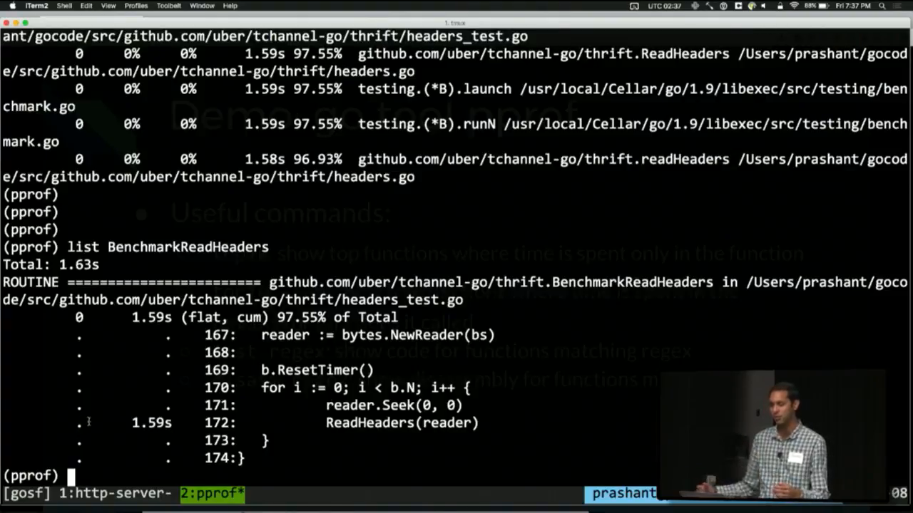
{"action": "double_click", "coordinate": [152, 422]}
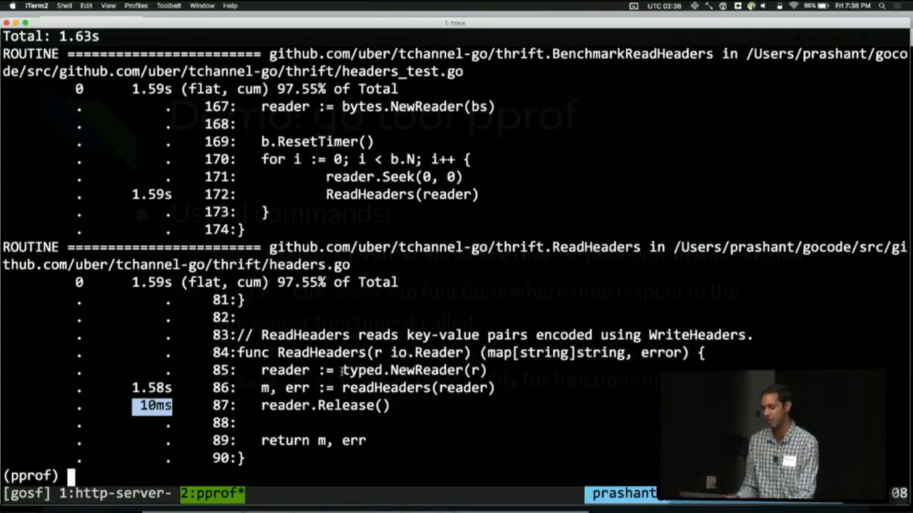
{"action": "type", "text": "list rae"}
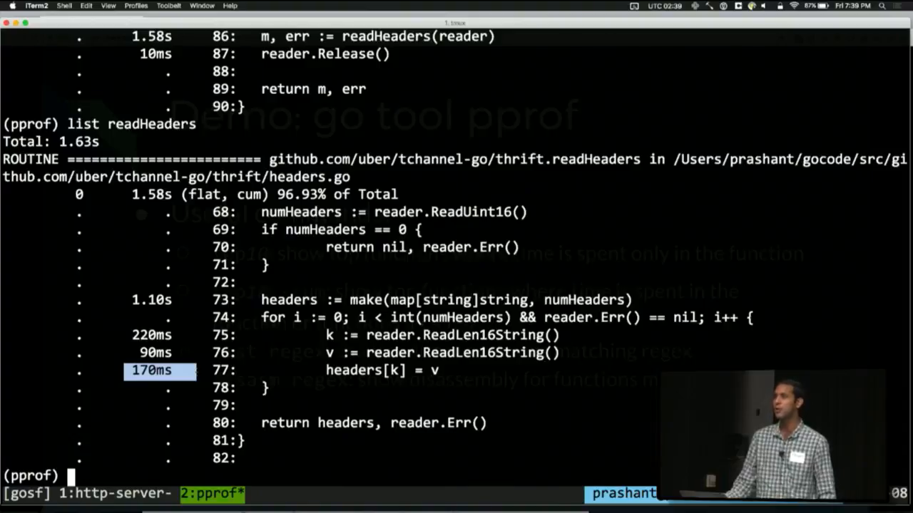
- Run `disasm readHeaders` to print its annotated assembly, then exit pprof to the shell
{"action": "type", "text": "disas"}
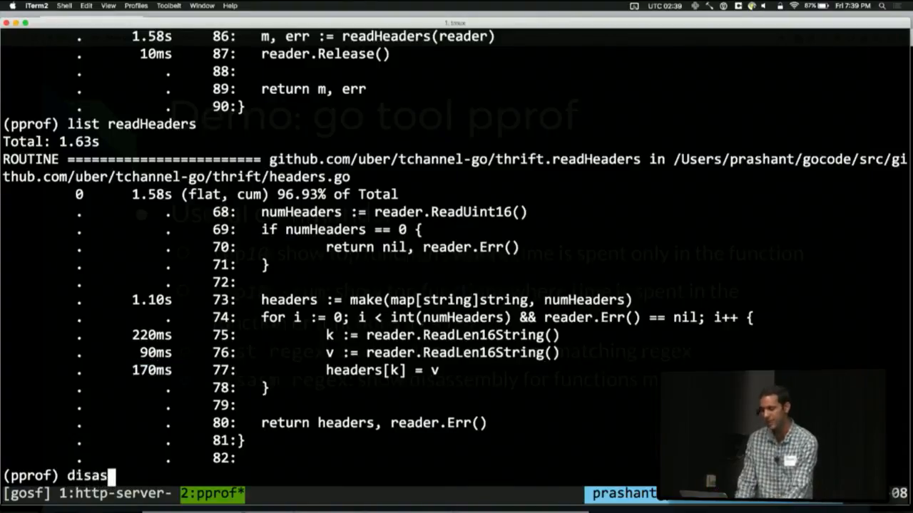
{"action": "type", "text": "m"}
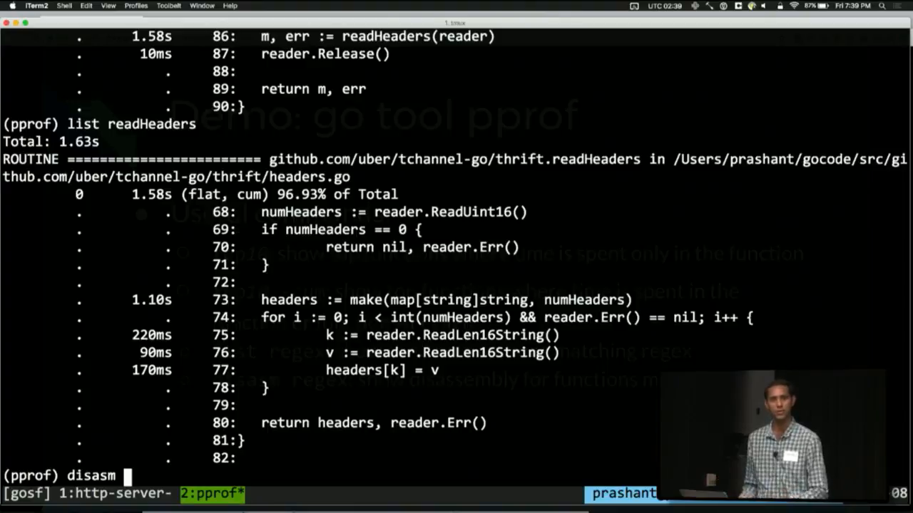
{"action": "type", "text": "r"}
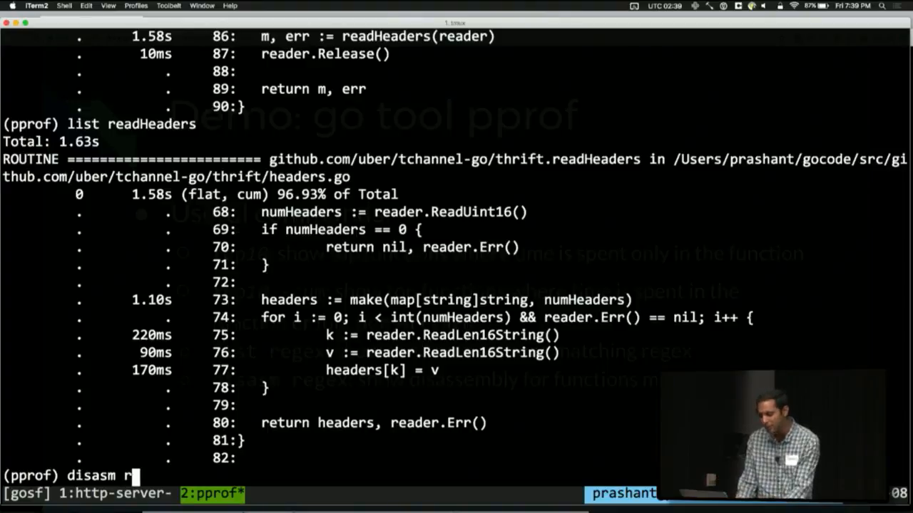
{"action": "type", "text": "ead"}
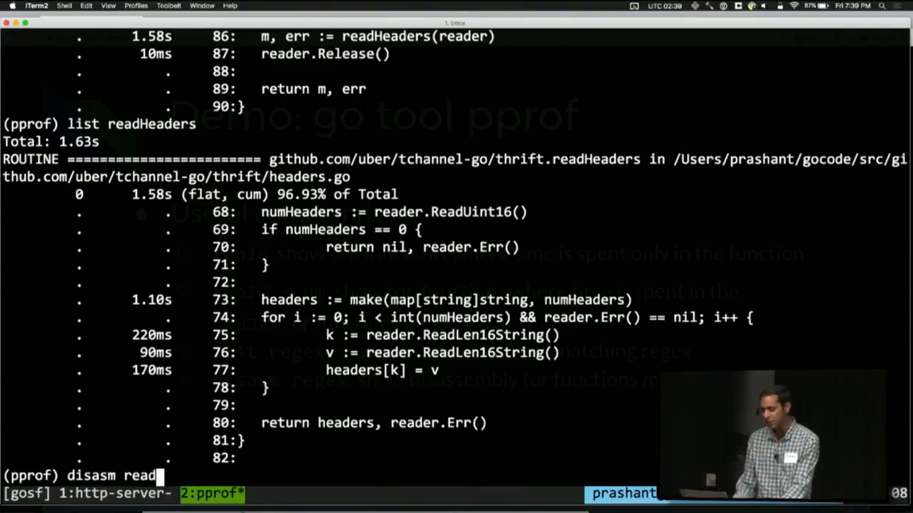
{"action": "type", "text": "Headers"}
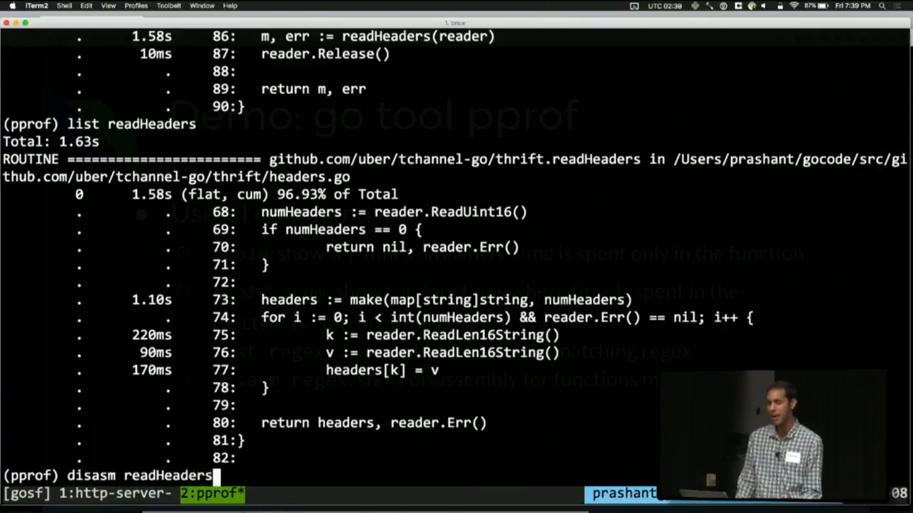
{"action": "key", "text": "Return"}
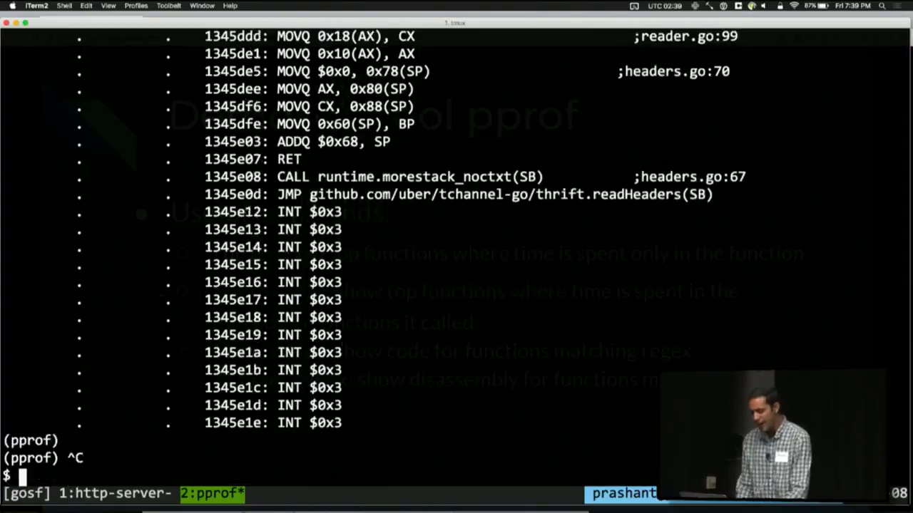
- Run `go test -run NONE -bench ReadHeaders -memprofile prof.mem` to write the memory profile
{"action": "type", "text": "go tool pprof thrift.test ./prof.cpu"}
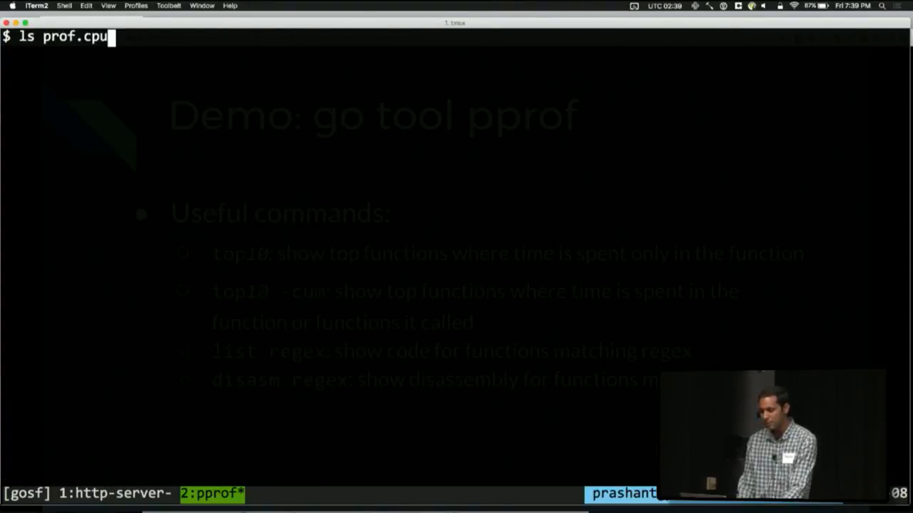
{"action": "type", "text": "go test -run NONE -bench ReadHeaders -"}
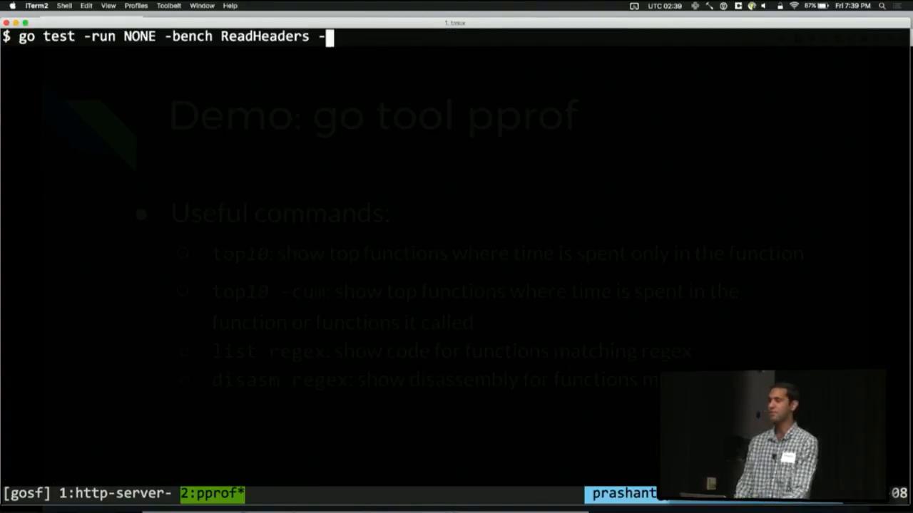
{"action": "type", "text": "memprofile"}
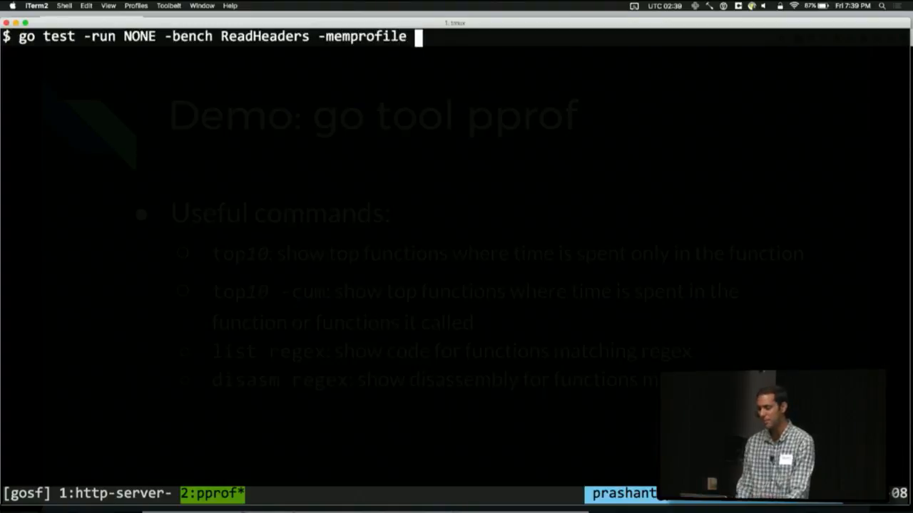
{"action": "type", "text": "prof.mem"}
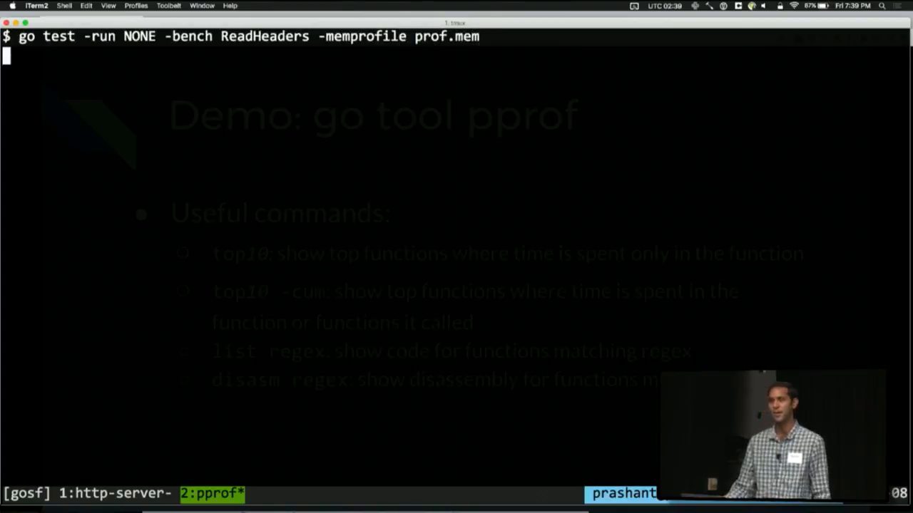
{"action": "key", "text": "enter"}
{"action": "type", "text": "go tool pprof thrift.test ./prof.mem"}
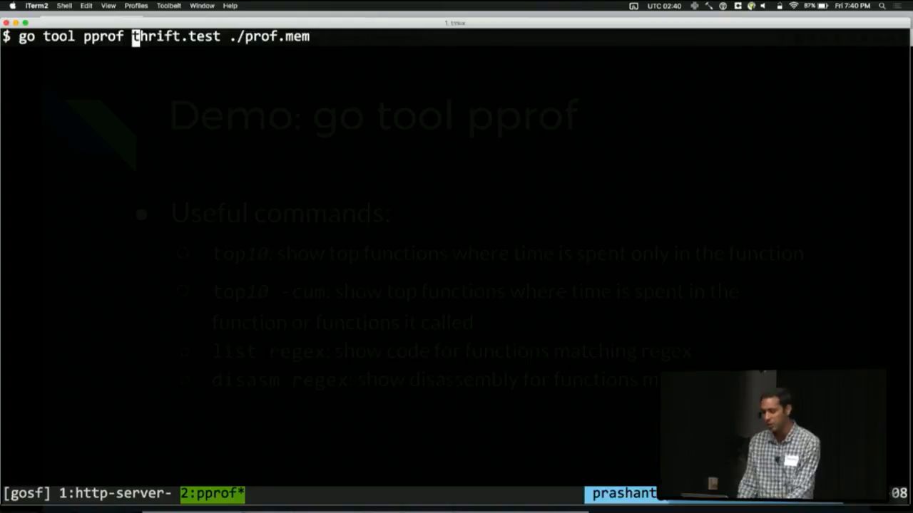
- Open prof.mem in pprof with -alloc_objects and show top10 (ReadString 82.73%, readHeaders 17.27%)
{"action": "type", "text": "-alloc_objects"}
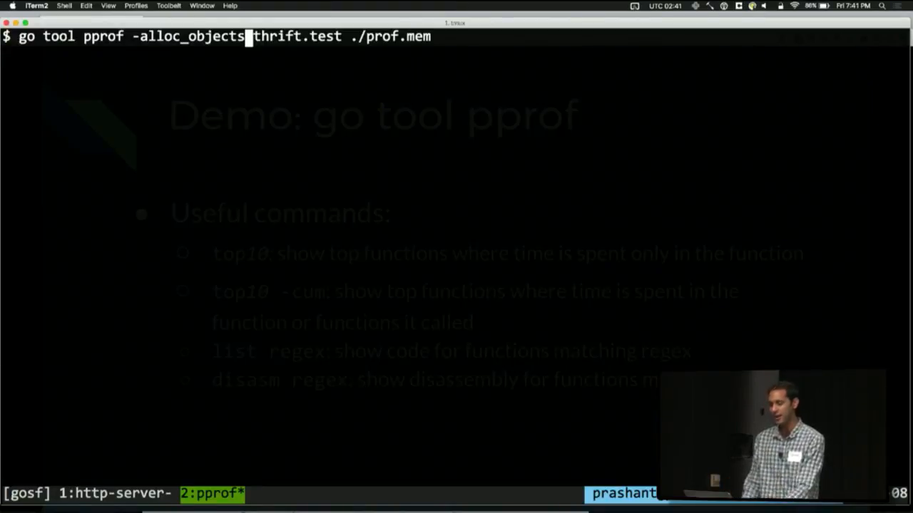
{"action": "key", "text": "Return"}
{"action": "type", "text": "top10"}
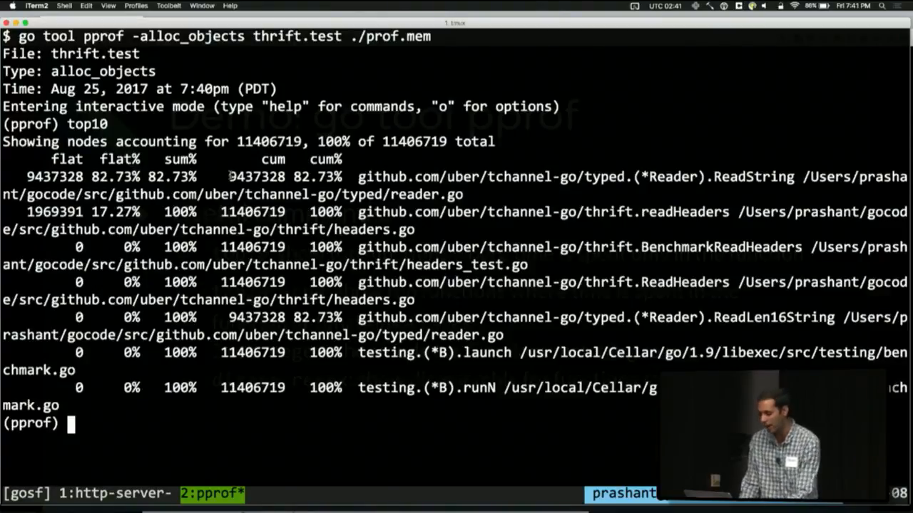
- Run `list readHeaders` for per-line allocation counts, highlight the headers[k] = v line, then switch to the http-server window
{"action": "type", "text": "list readHeaders"}
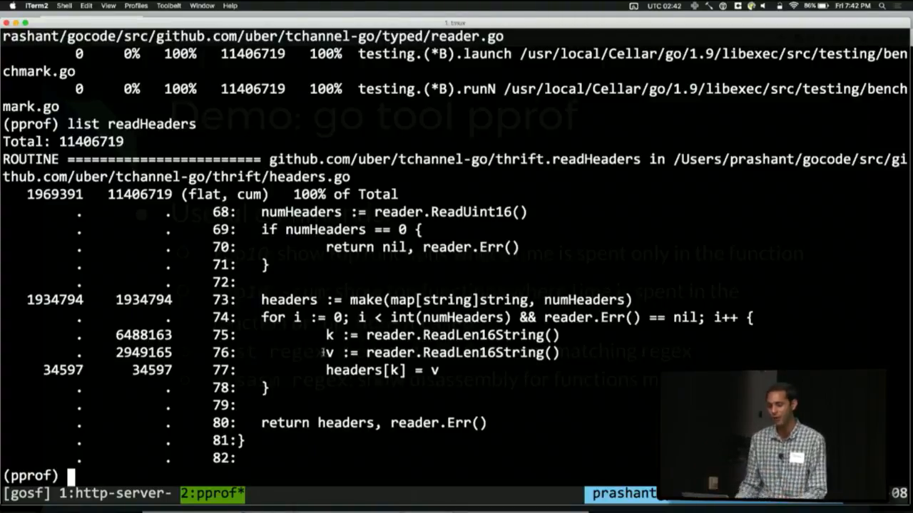
{"action": "double_click", "coordinate": [143, 369]}
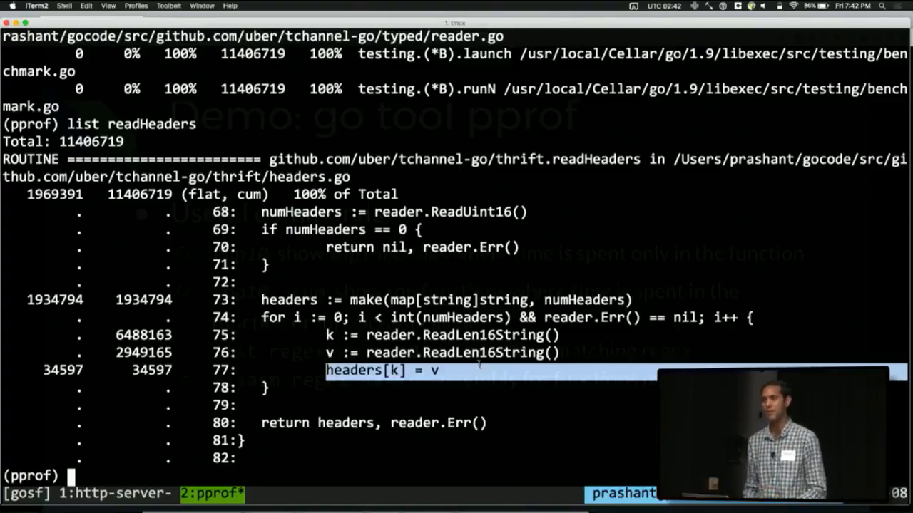
{"action": "key", "text": "ctrl+c"}
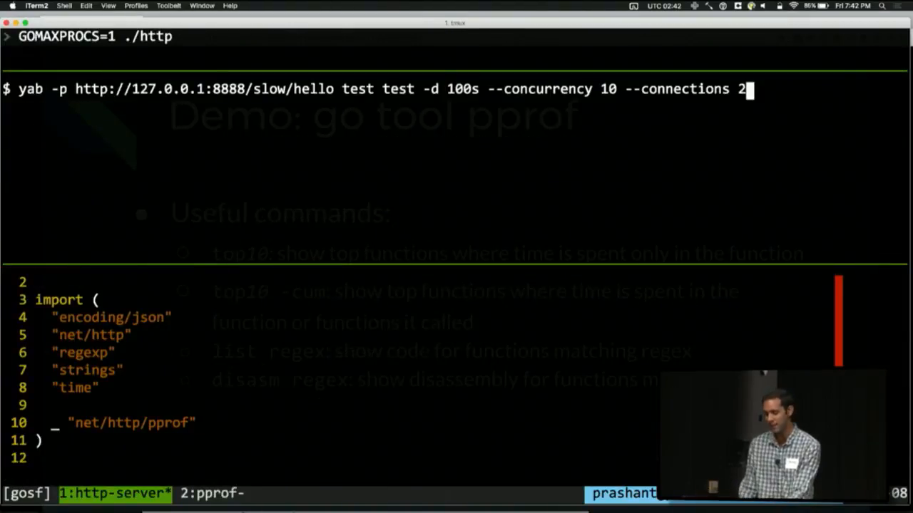
- Highlight the blank `_ "net/http/pprof"` import line in the HTTP server source
{"action": "double_click", "coordinate": [131, 422]}
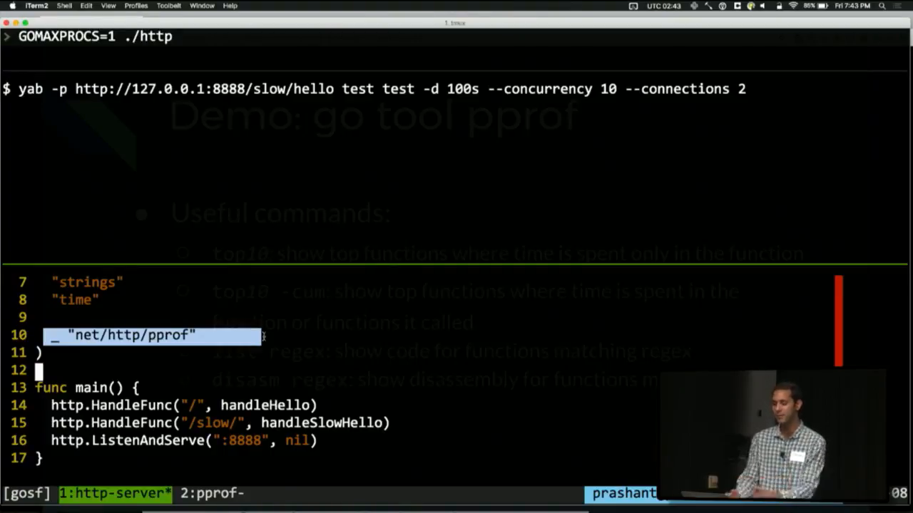
{"action": "mouse_move", "coordinate": [217, 74]}
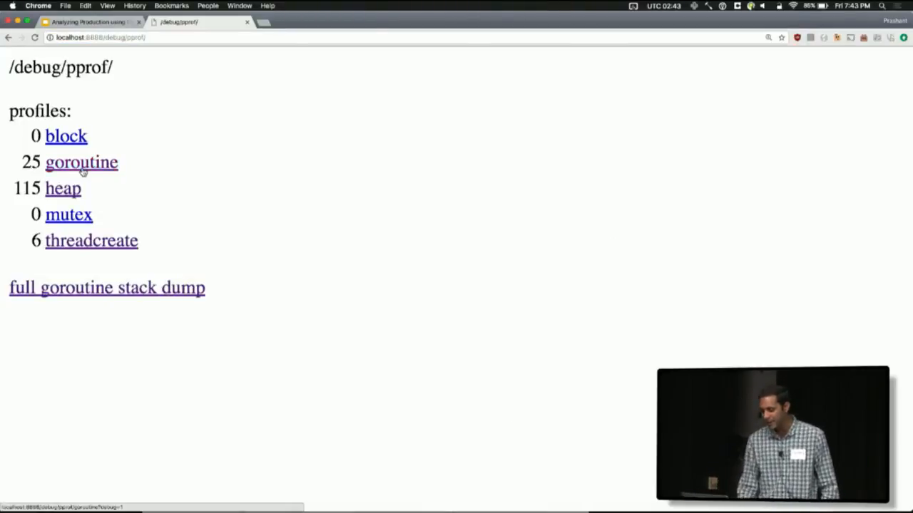
- View the goroutine profile's stack traces from /debug/pprof/, then go back to the profiles index
{"action": "left_click", "coordinate": [80, 162]}
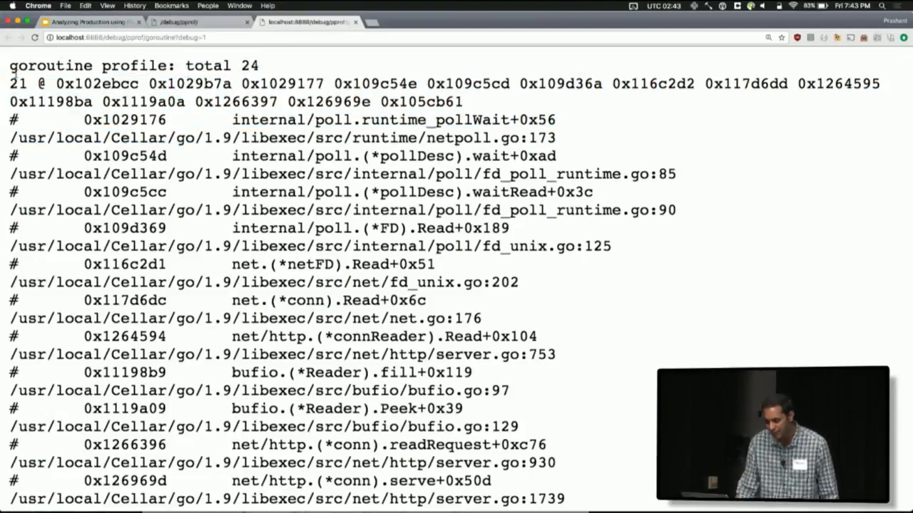
{"action": "double_click", "coordinate": [14, 83]}
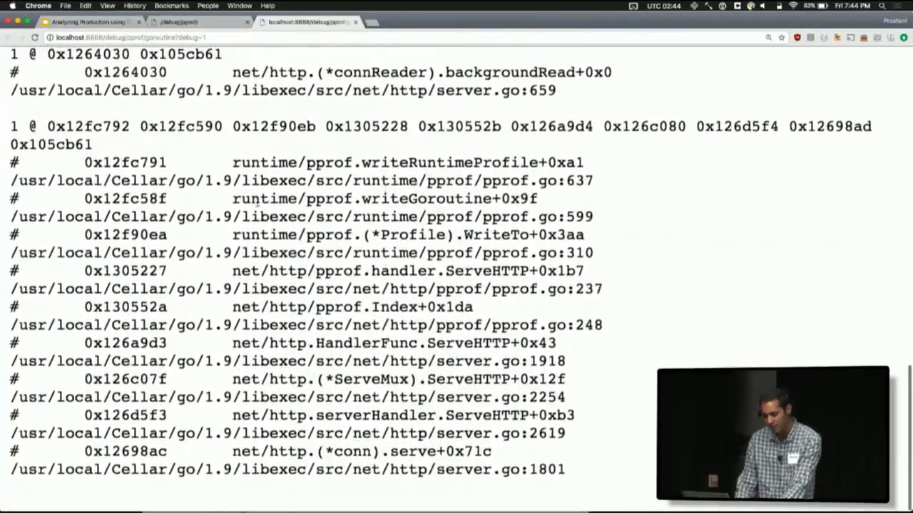
{"action": "left_click", "coordinate": [8, 37]}
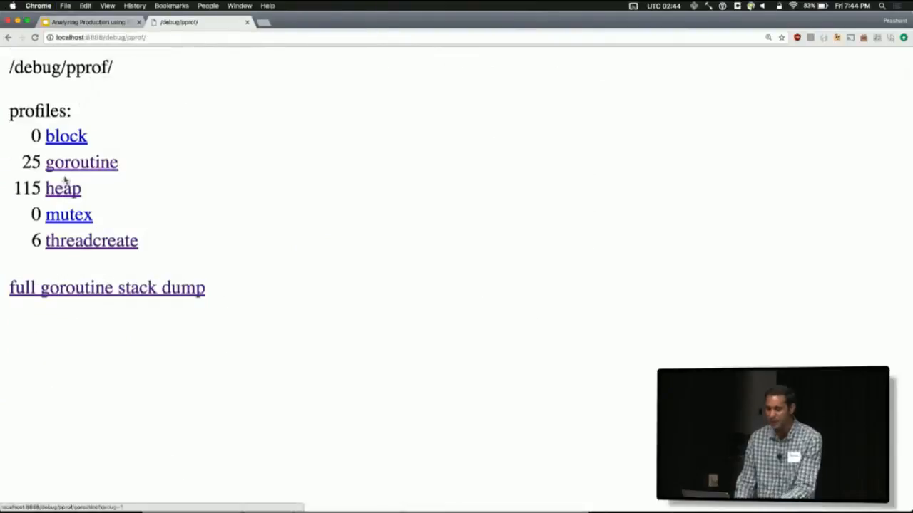
{"action": "left_click", "coordinate": [63, 189]}
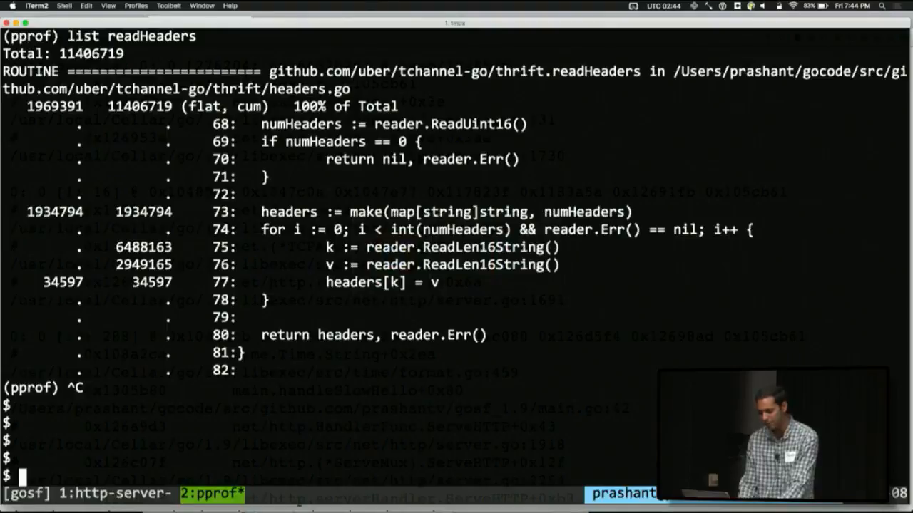
- Fetch localhost:8888/debug/pprof/heap into pprof, render it with 'web', then recall the command adding -alloc
{"action": "type", "text": "go tool pprof \"http://localhost:8888/debug/pprof/heap\""}
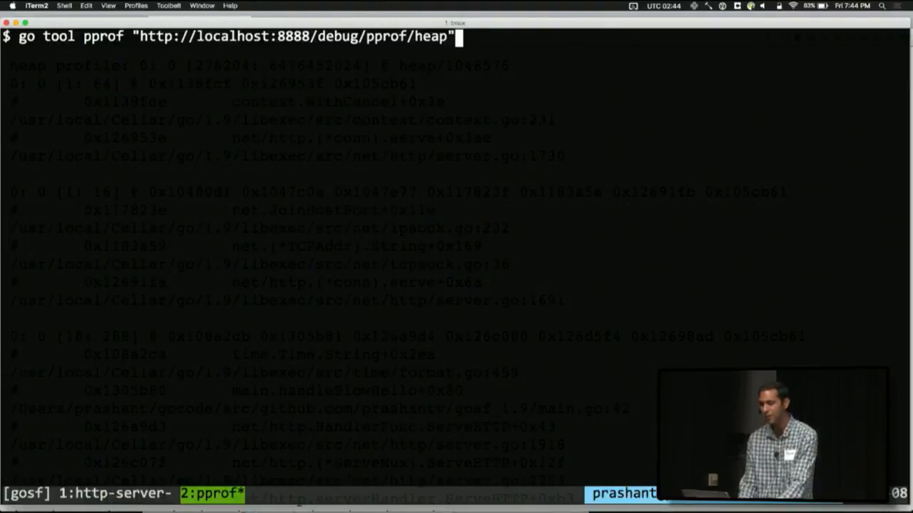
{"action": "key", "text": "enter"}
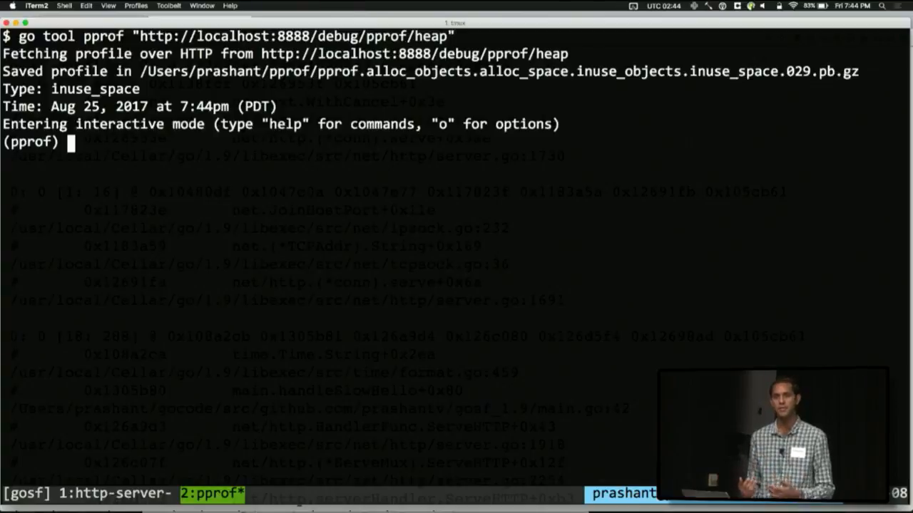
{"action": "type", "text": "web"}
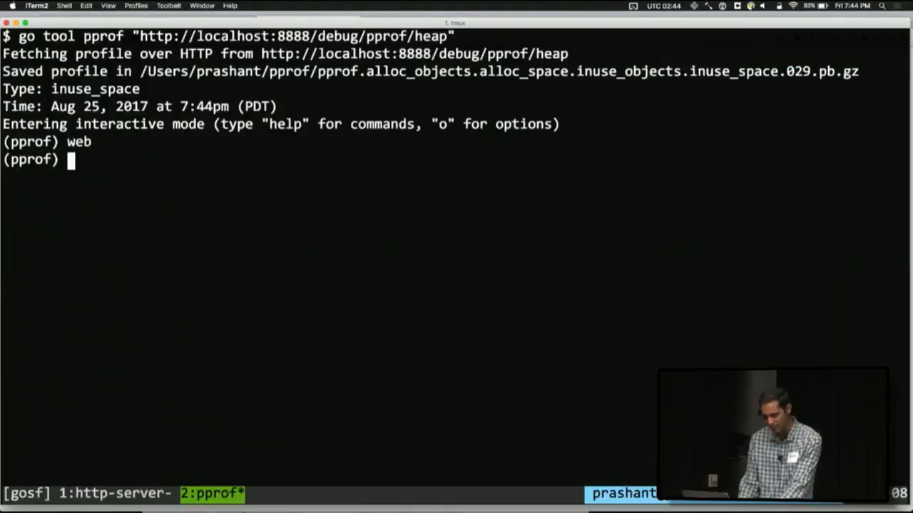
{"action": "key", "text": "ctrl+c"}
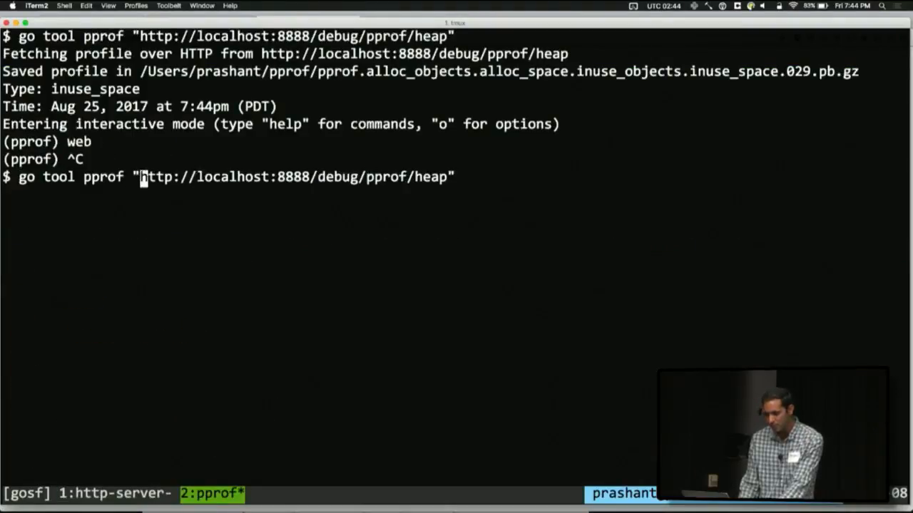
{"action": "type", "text": "-alloc"}
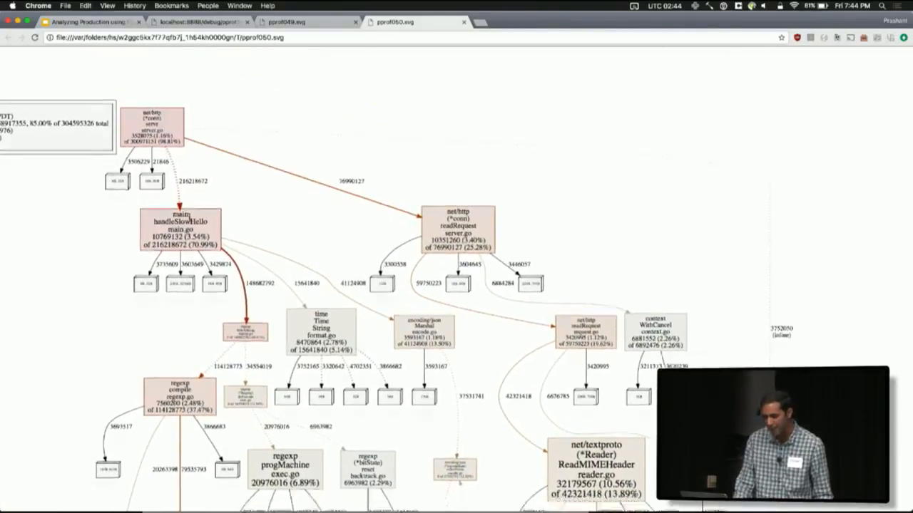
{"action": "scroll", "scroll_direction": "down", "scroll_amount": 3}
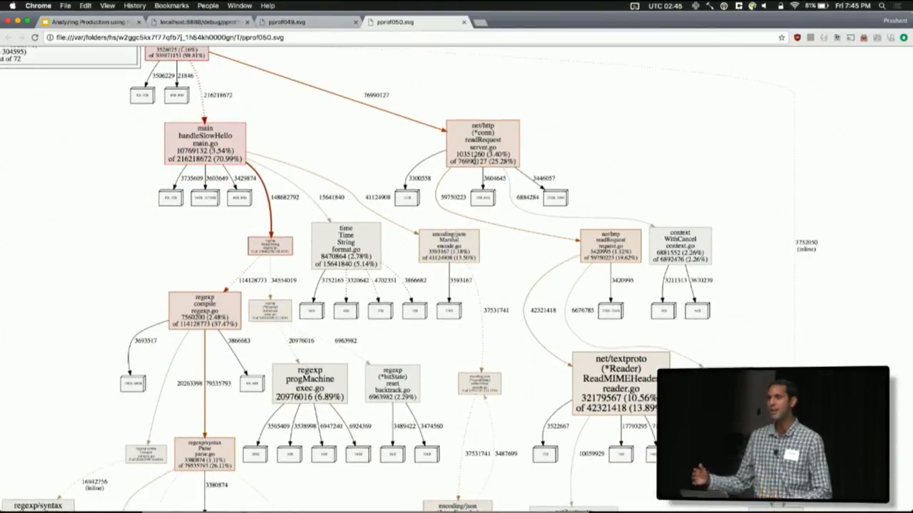
{"action": "mouse_move", "coordinate": [482, 150]}
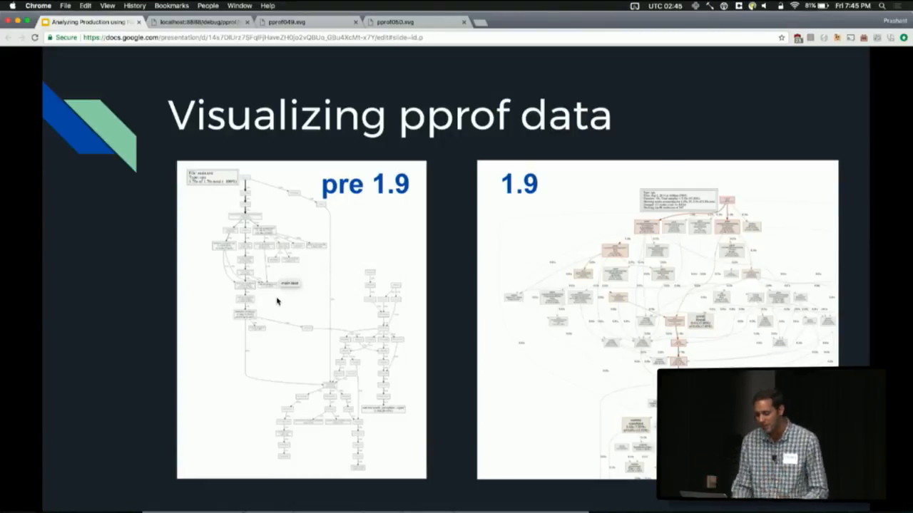
{"action": "mouse_move", "coordinate": [447, 235]}
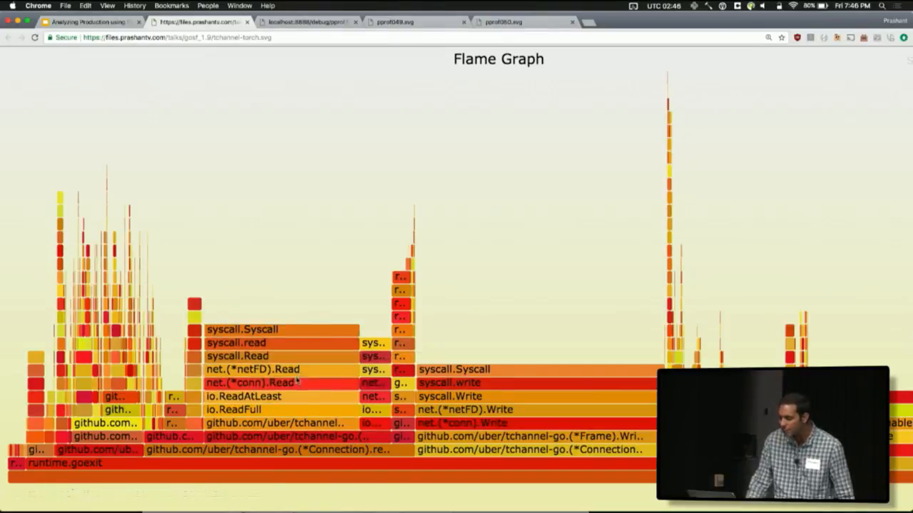
{"action": "mouse_move", "coordinate": [282, 329]}
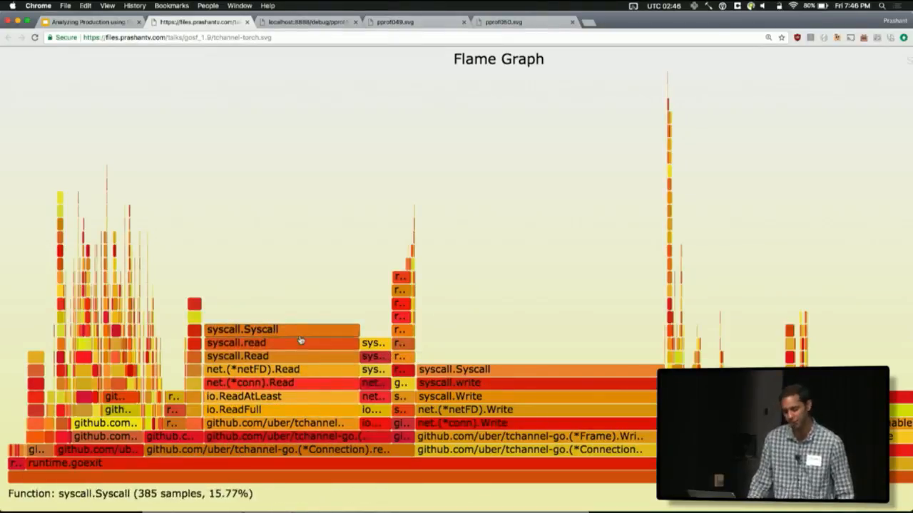
{"action": "mouse_move", "coordinate": [300, 342]}
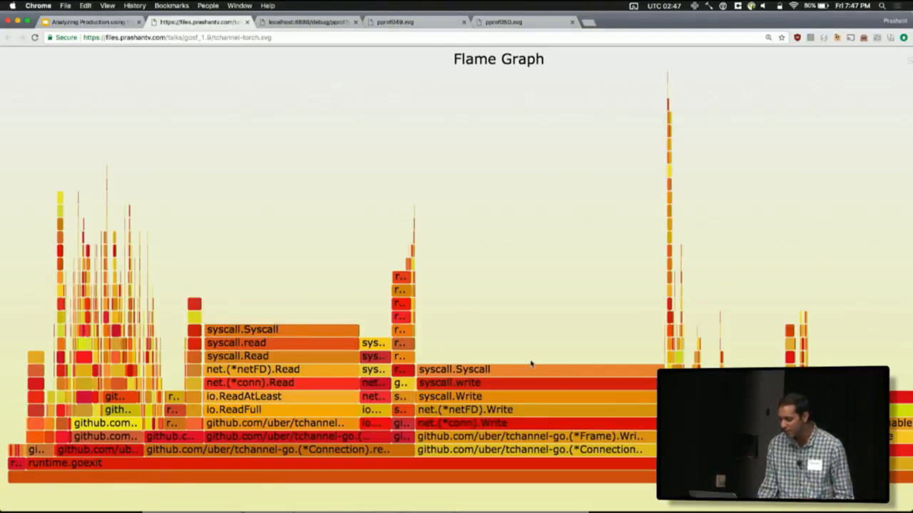
{"action": "mouse_move", "coordinate": [282, 330]}
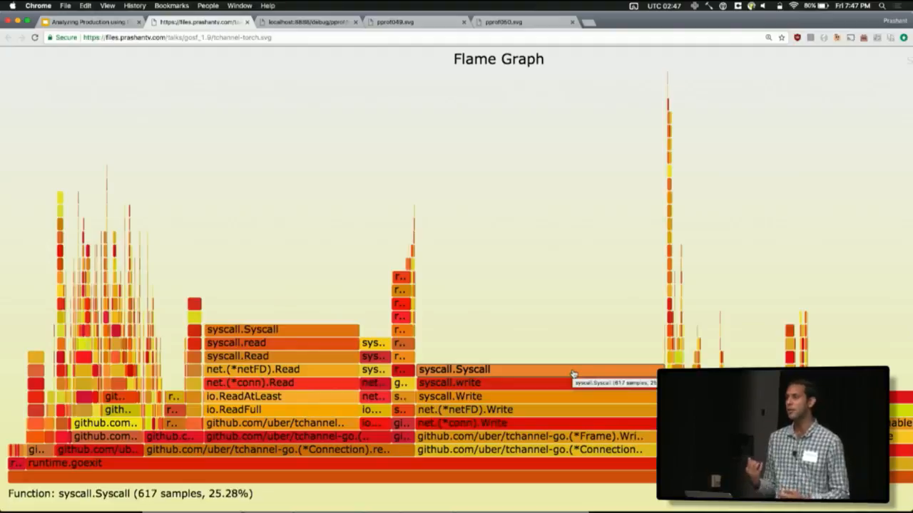
{"action": "mouse_move", "coordinate": [496, 368]}
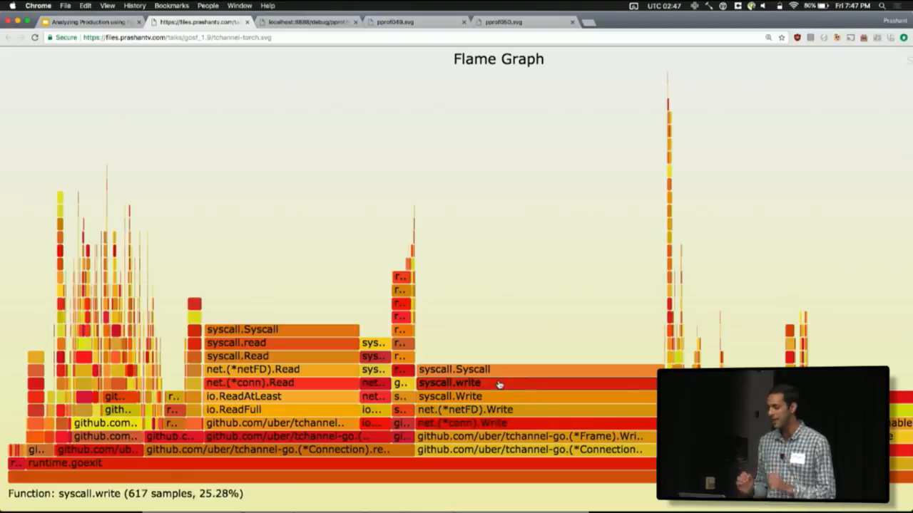
{"action": "mouse_move", "coordinate": [302, 337]}
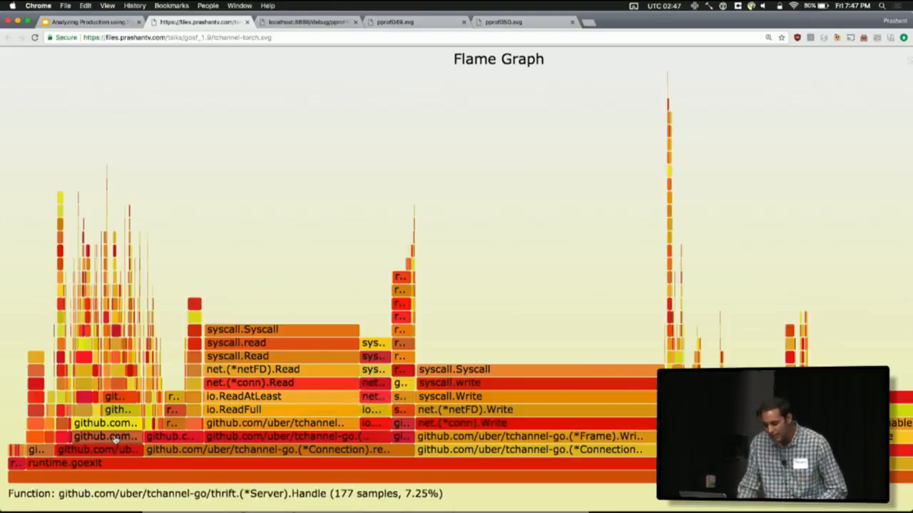
- Stop presenting, return to the slide 6 'Demo: Flamegraphs' thumbnail, then switch over to iTerm2
{"action": "left_click", "coordinate": [114, 436]}
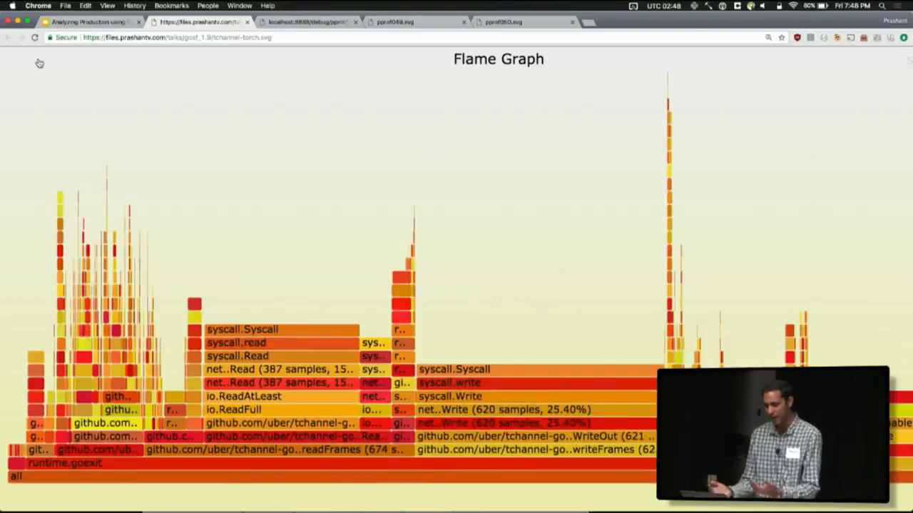
{"action": "mouse_move", "coordinate": [291, 161]}
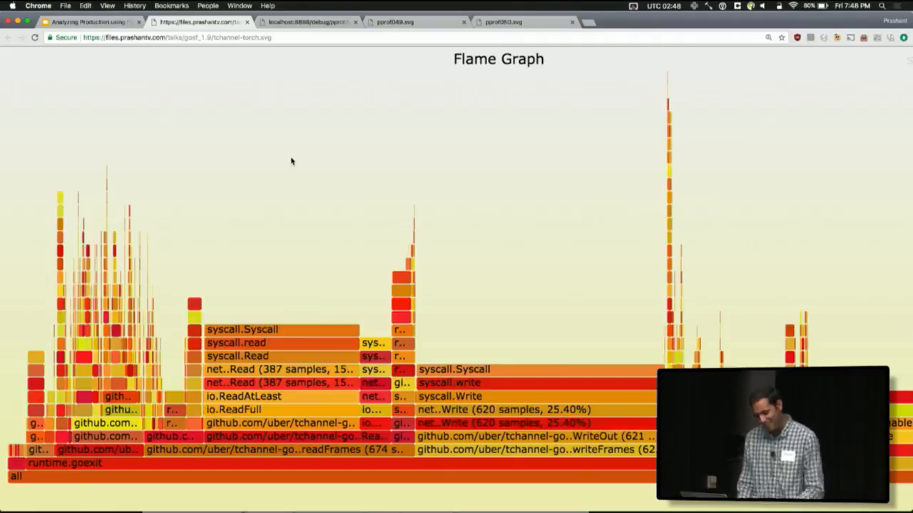
{"action": "left_click", "coordinate": [88, 21]}
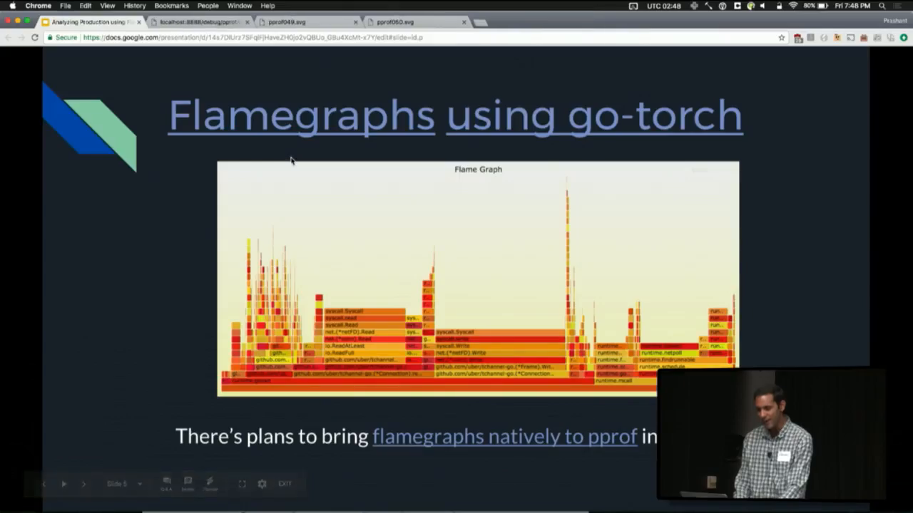
{"action": "left_click", "coordinate": [200, 23]}
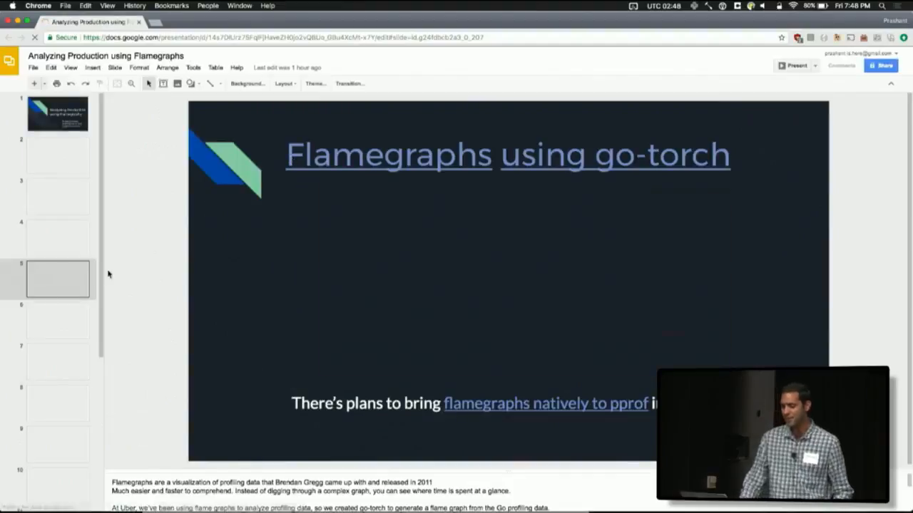
{"action": "left_click", "coordinate": [57, 321]}
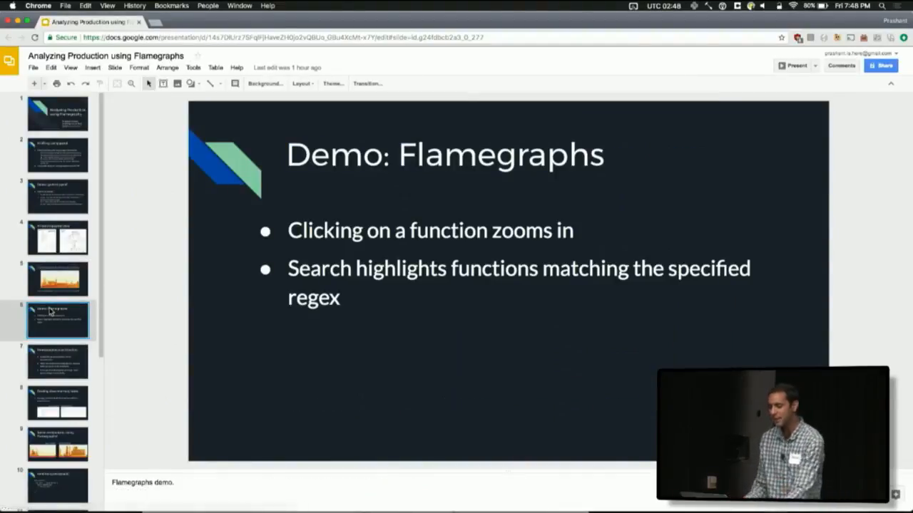
{"action": "key", "text": "cmd+tab"}
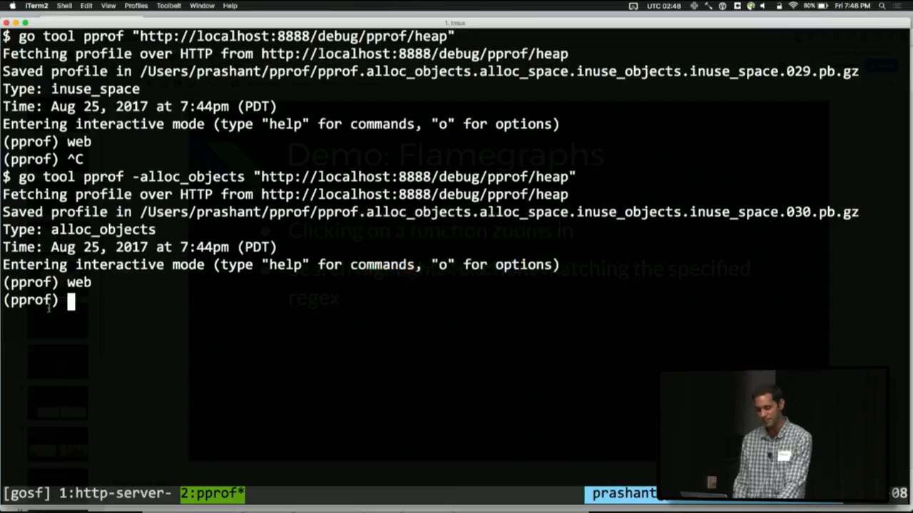
- Run go-torch -alloc_objects against the localhost:8888 heap endpoint and begin an open command for the svg
{"action": "left_click", "coordinate": [114, 493]}
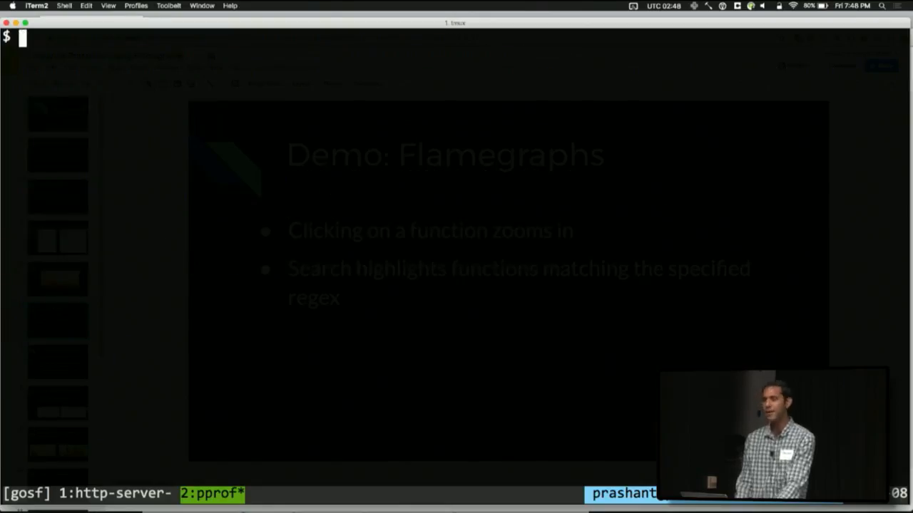
{"action": "type", "text": "go tool pprof -alloc_objects \"http://localhost:8888/debug/pprof/heap\""}
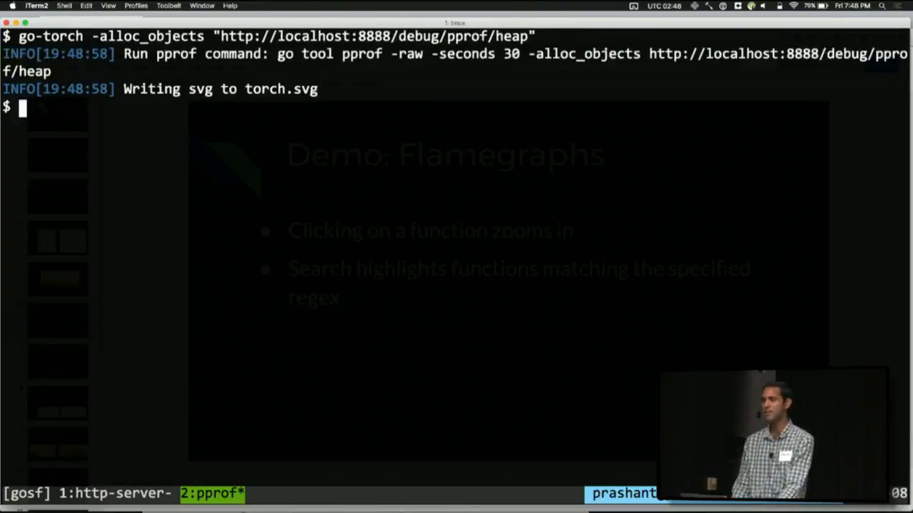
{"action": "type", "text": "open tro"}
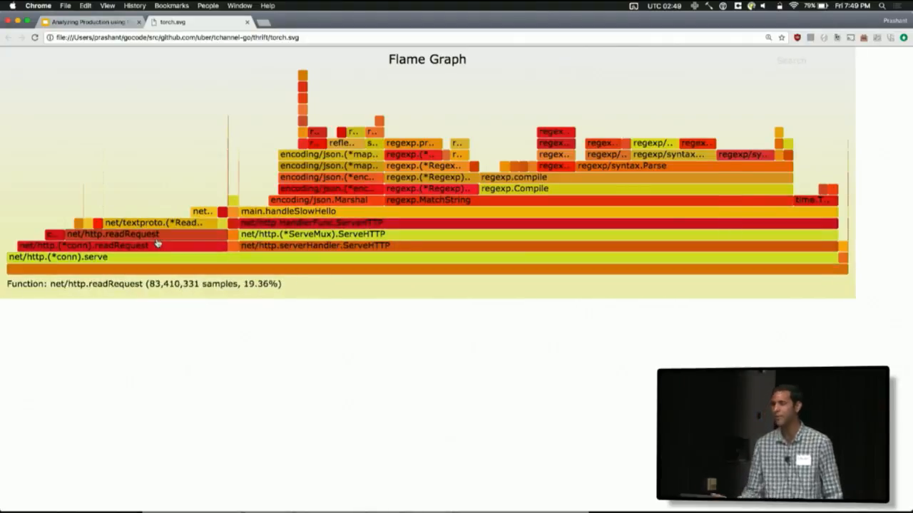
{"action": "mouse_move", "coordinate": [157, 245]}
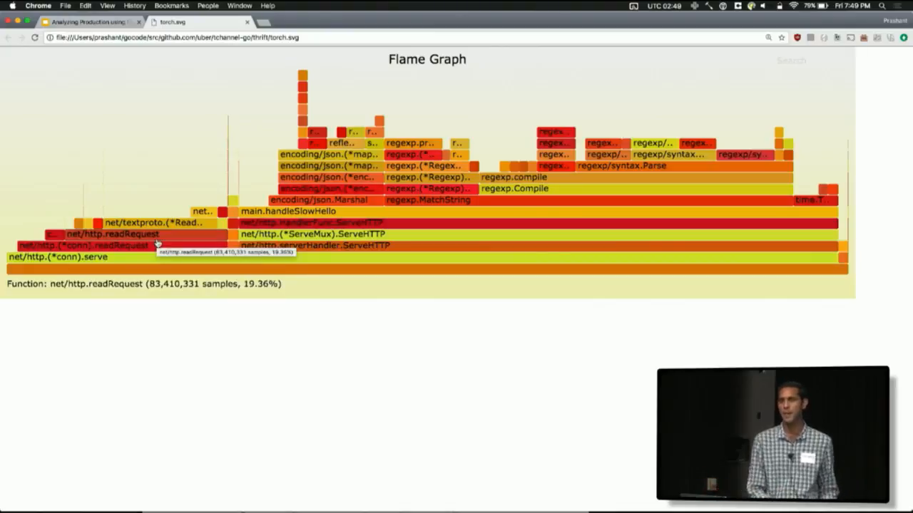
- Zoom the allocation flame graph into the main.handleSlowHello frame
{"action": "left_click", "coordinate": [292, 211]}
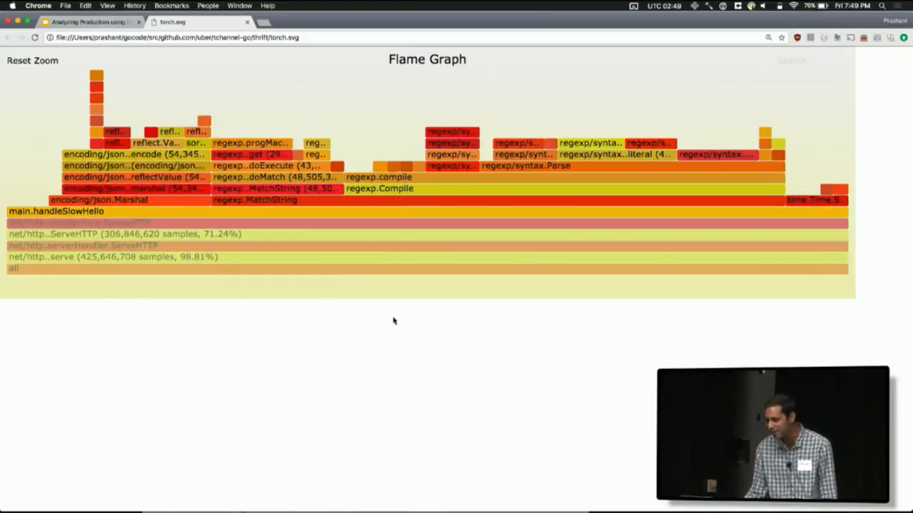
{"action": "mouse_move", "coordinate": [379, 189]}
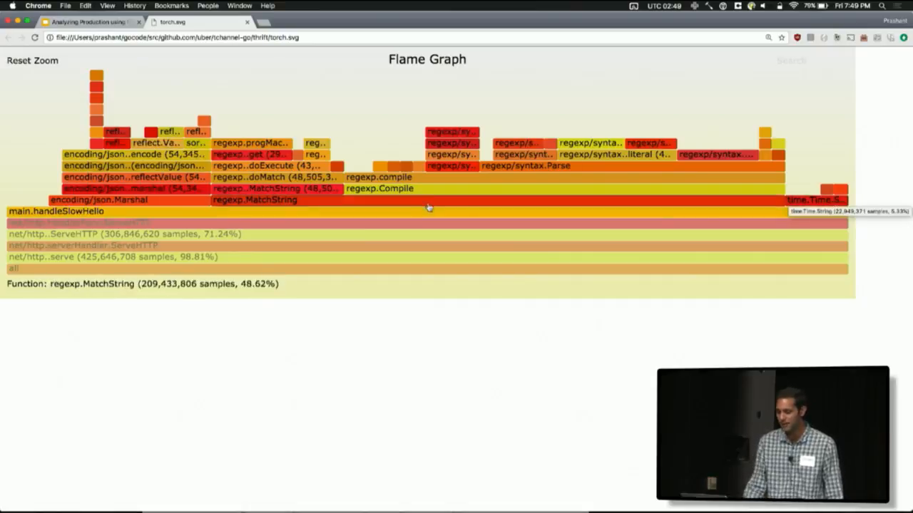
{"action": "mouse_move", "coordinate": [428, 206]}
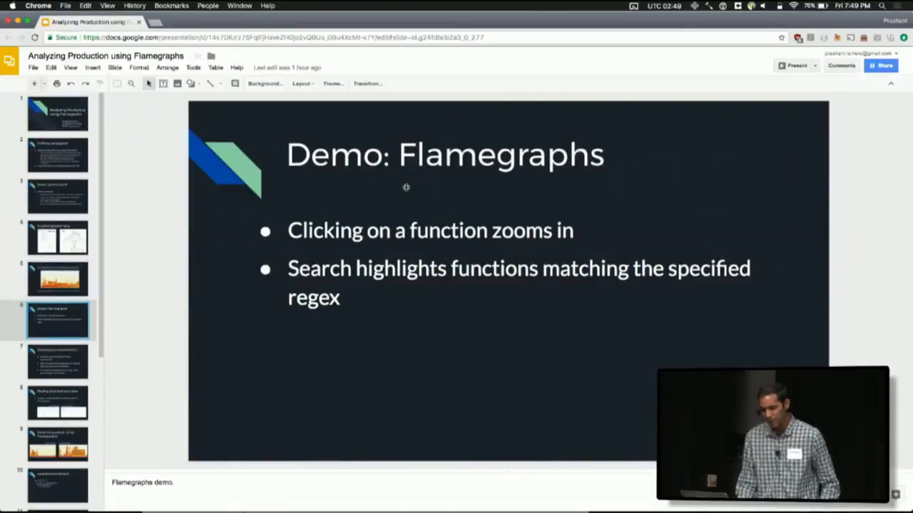
- Select the slide 7 'Flamegraphs in production' thumbnail in the filmstrip
{"action": "left_click", "coordinate": [57, 363]}
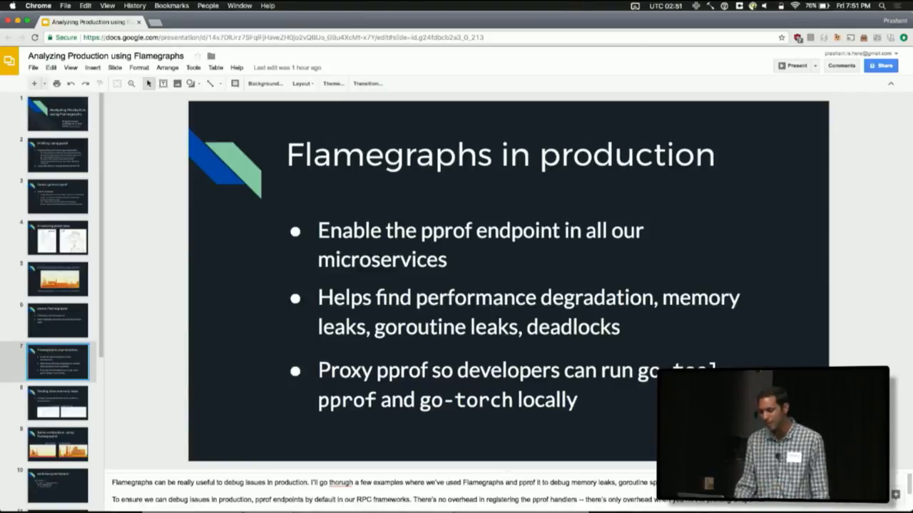
- Select the slide 9 'Same comparison, using Flamegraphs!' thumbnail in the filmstrip
{"action": "left_click", "coordinate": [59, 402]}
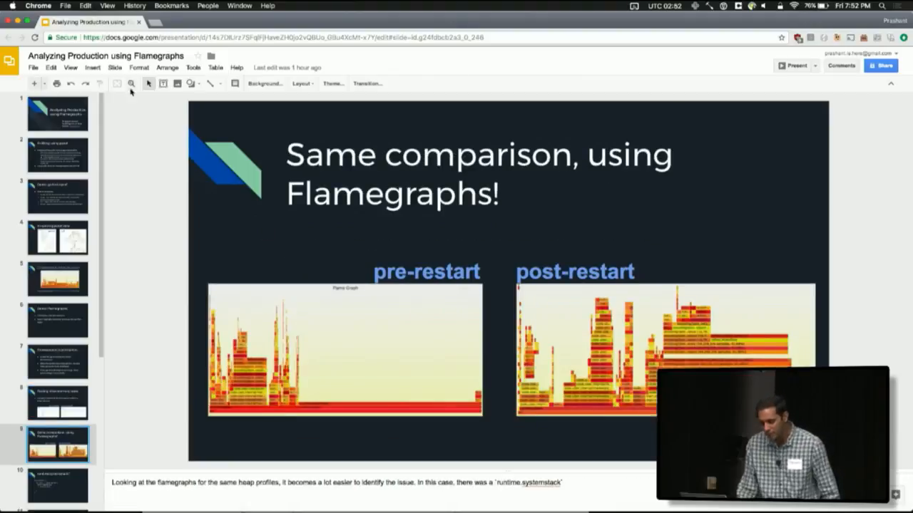
- Start presenting, step back to 'Finding slow memory leaks', then forward to the flame graph comparison slide
{"action": "left_click", "coordinate": [794, 65]}
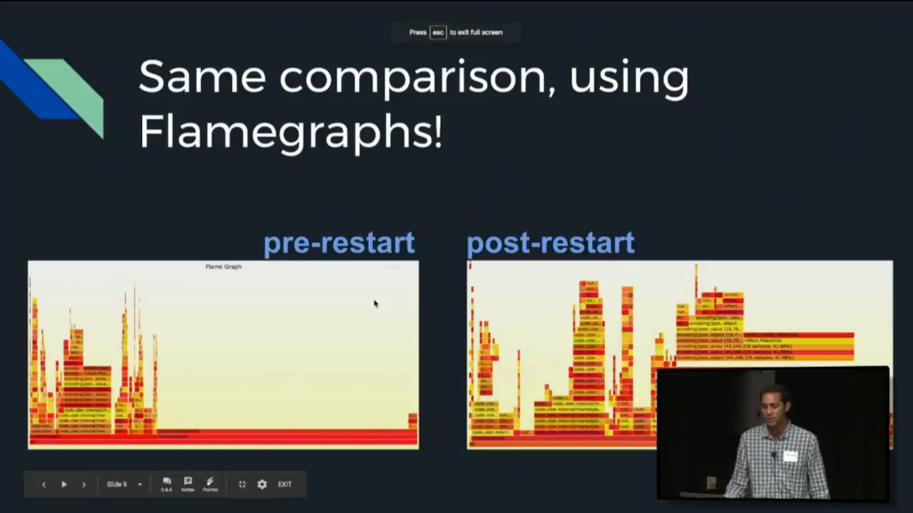
{"action": "left_click", "coordinate": [42, 485]}
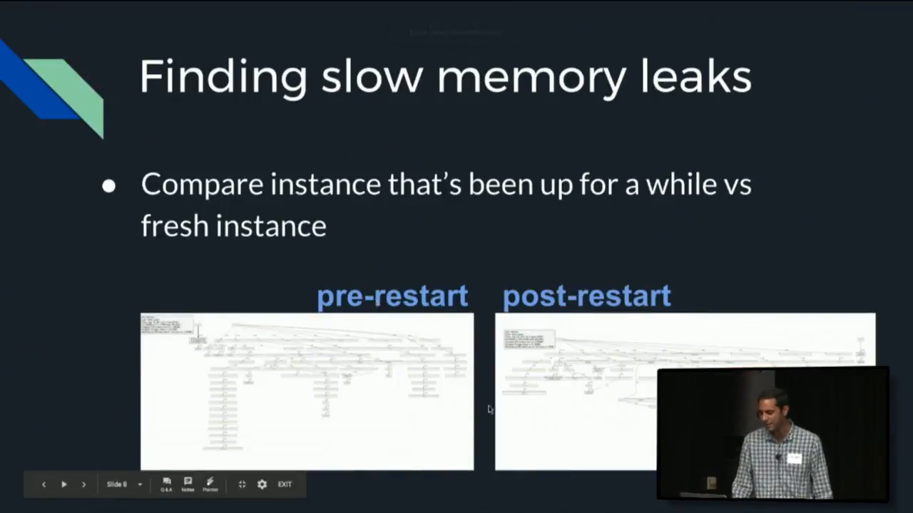
{"action": "left_click", "coordinate": [83, 485]}
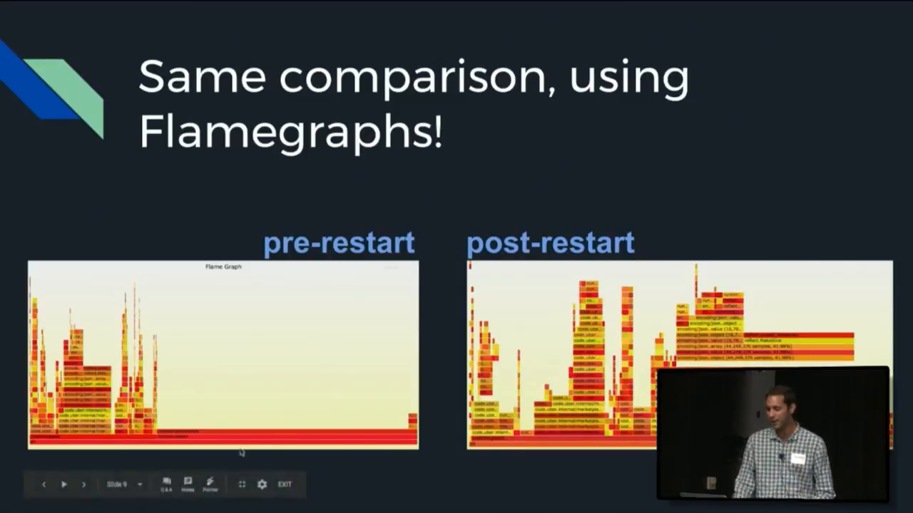
{"action": "mouse_move", "coordinate": [270, 405]}
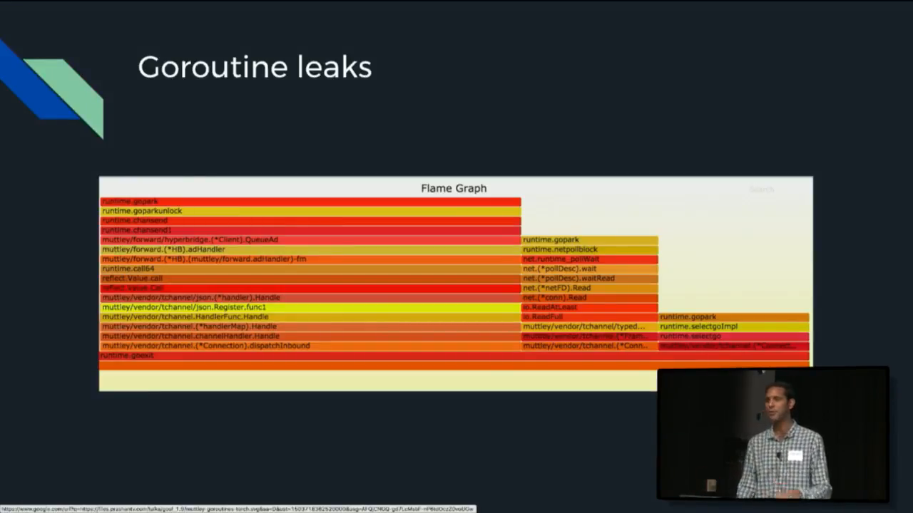
- Advance the presentation to the 'Goroutine leaks' flame graph slide
{"action": "key", "text": "right"}
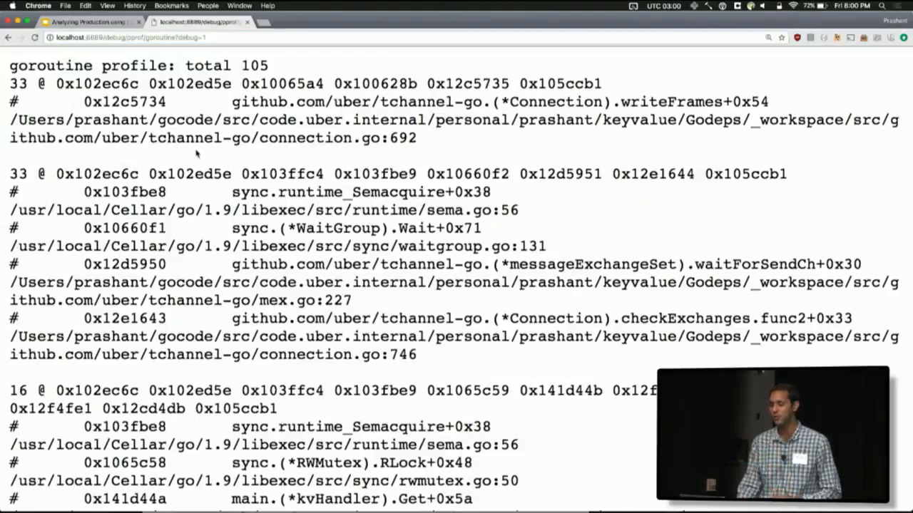
- Switch the goroutine page to debug=2 and scroll to the goroutine blocked 37 minutes in RLock
{"action": "double_click", "coordinate": [20, 83]}
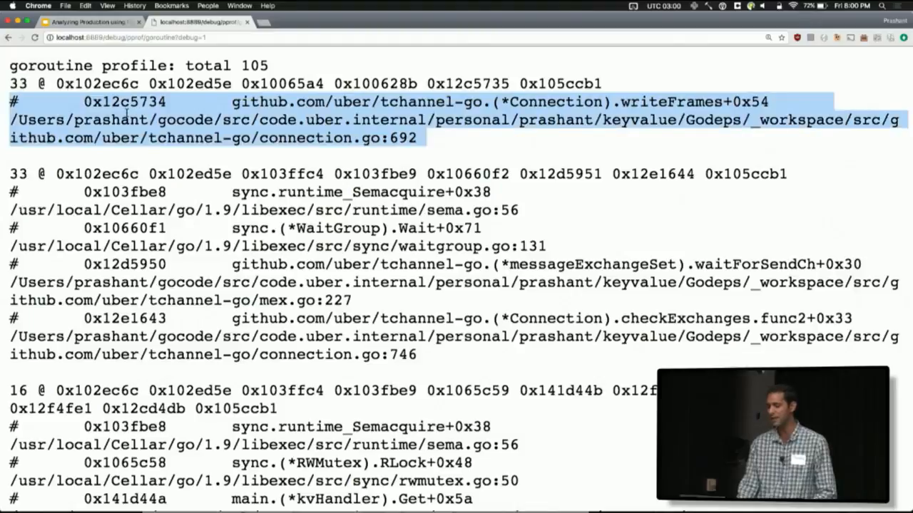
{"action": "scroll", "scroll_direction": "down", "scroll_amount": 3}
{"action": "type", "text": "rLock"}
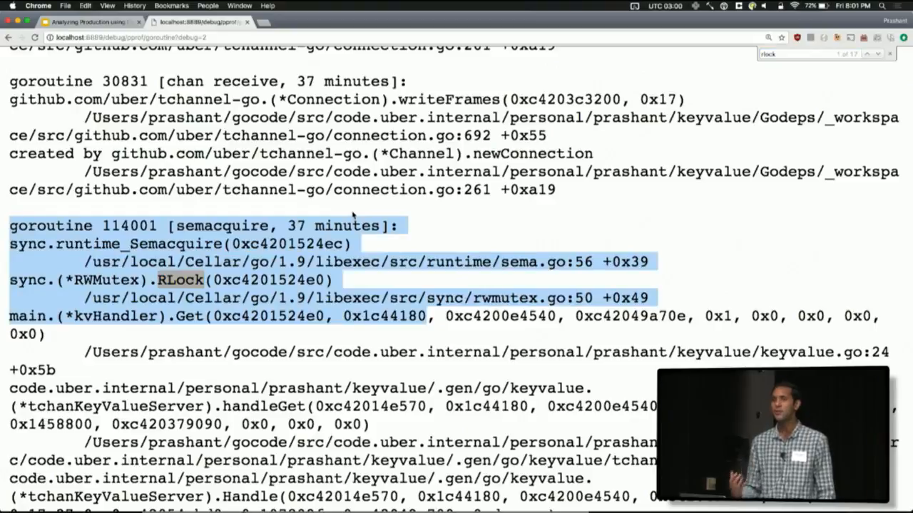
{"action": "mouse_move", "coordinate": [339, 306]}
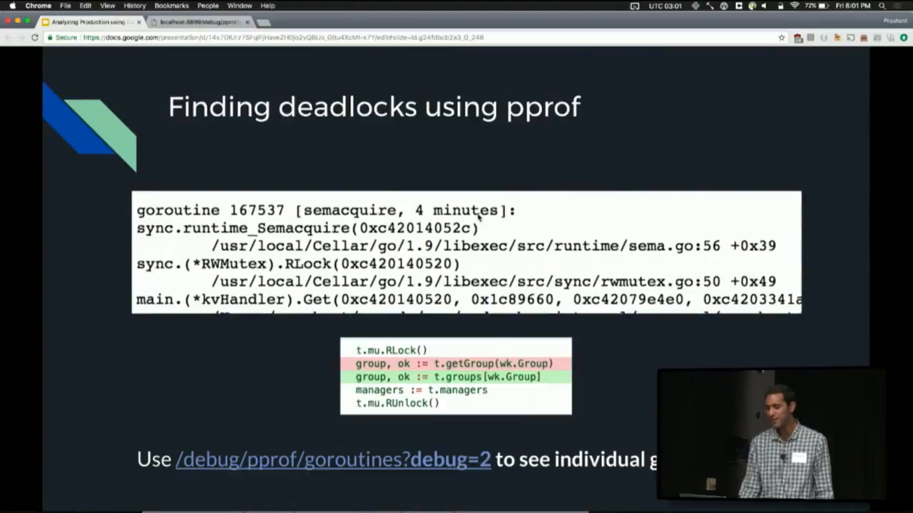
{"action": "mouse_move", "coordinate": [478, 217]}
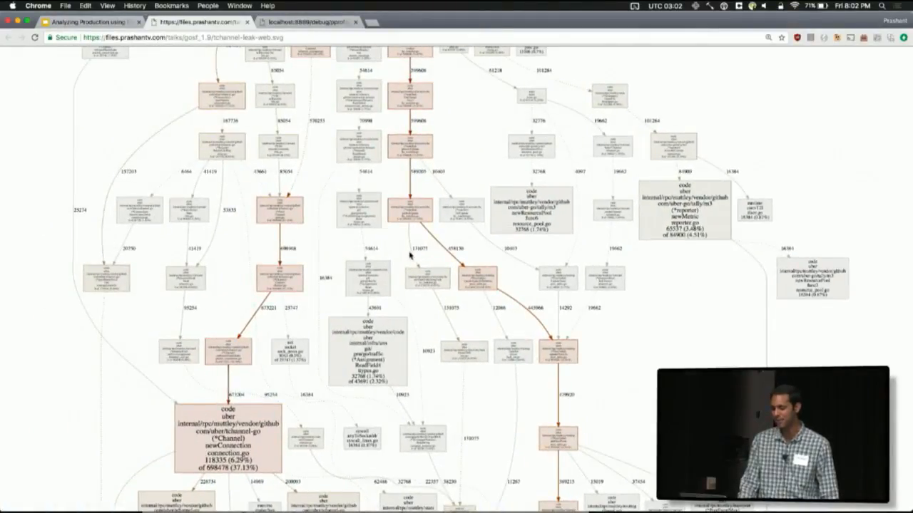
- Scroll through the channel-leak heap graph where newConnection holds ~37%, then bring up its flame graph
{"action": "scroll", "scroll_direction": "down", "scroll_amount": 3}
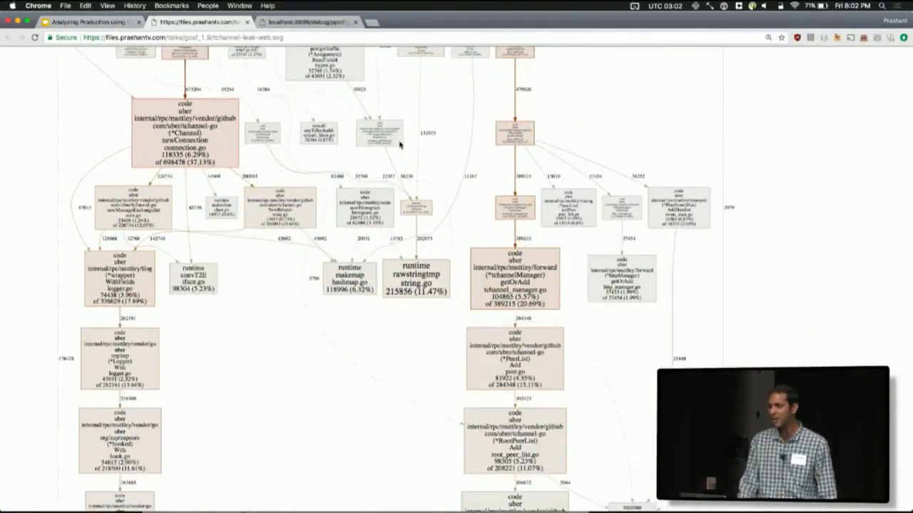
{"action": "scroll", "scroll_direction": "down", "scroll_amount": 3}
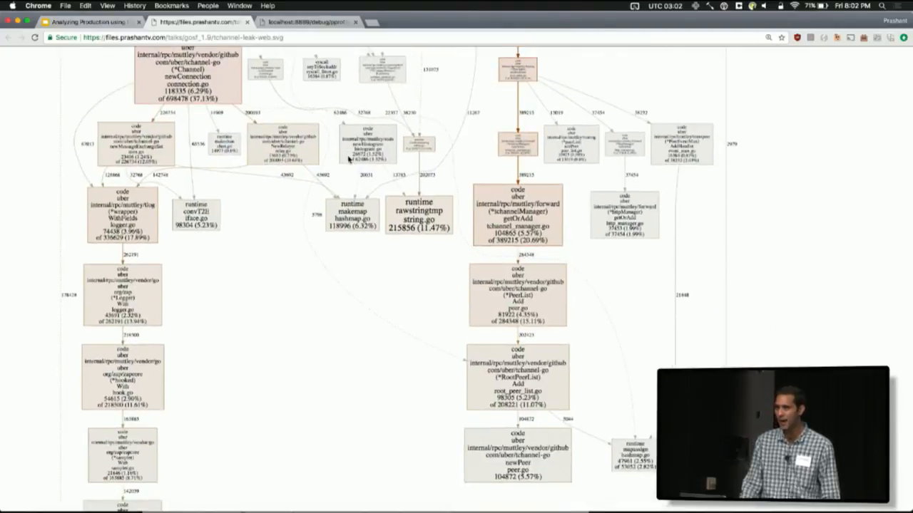
{"action": "scroll", "scroll_direction": "down", "scroll_amount": 3}
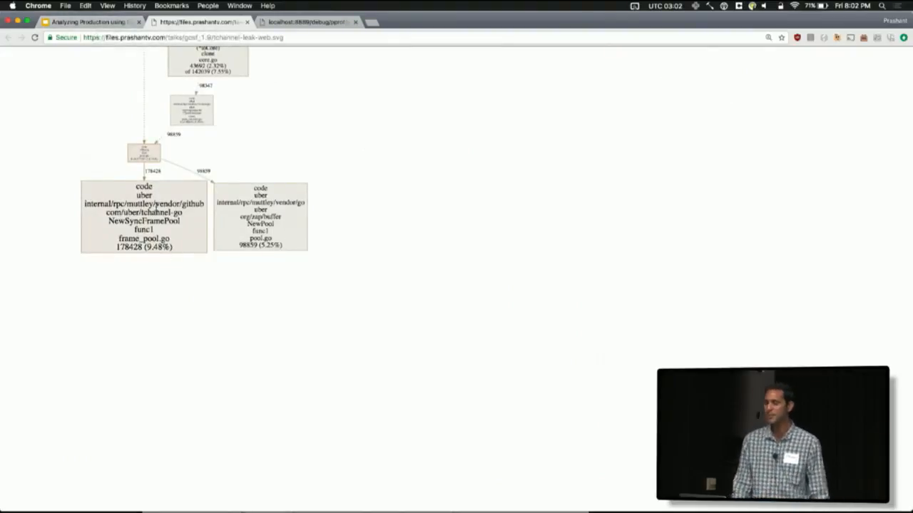
{"action": "scroll", "scroll_direction": "down", "scroll_amount": 3}
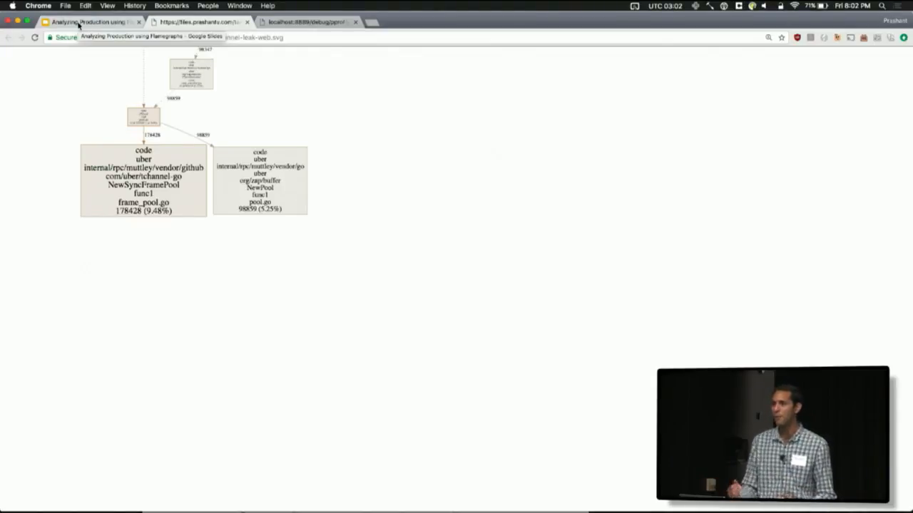
{"action": "left_click", "coordinate": [91, 21]}
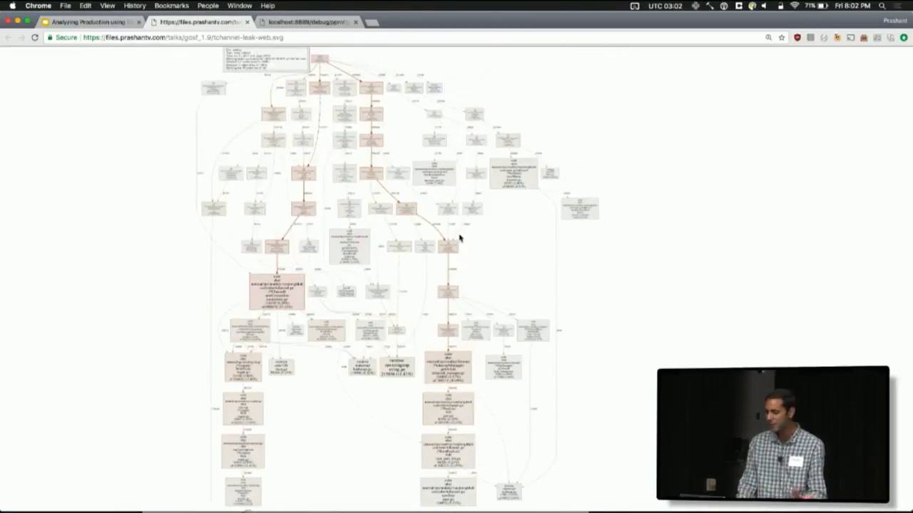
{"action": "left_click", "coordinate": [85, 21]}
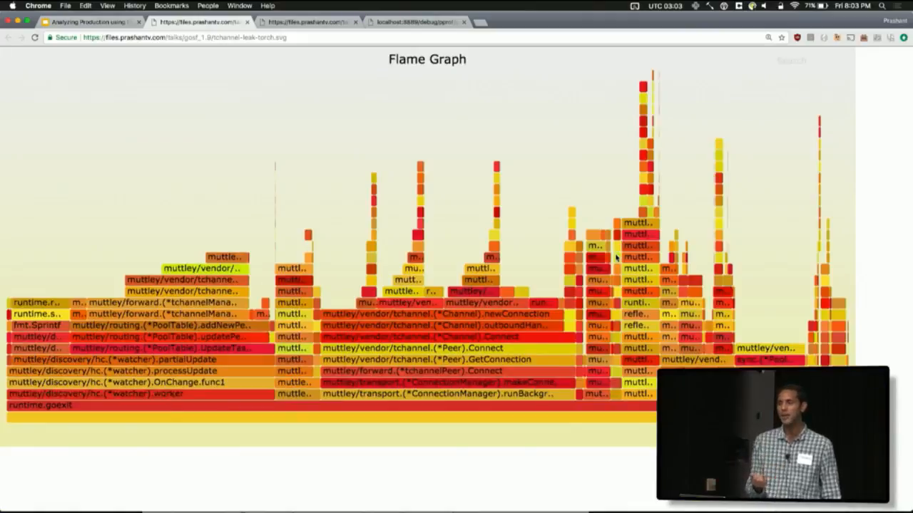
{"action": "mouse_move", "coordinate": [225, 257]}
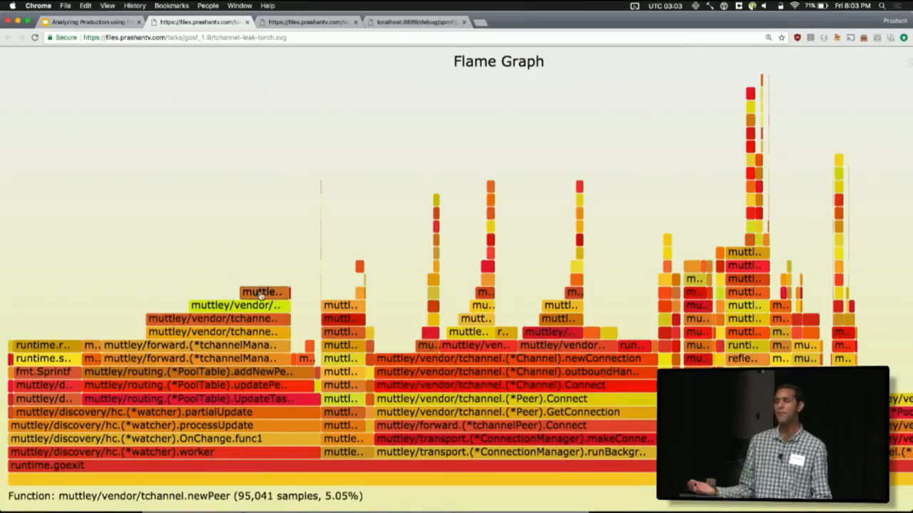
{"action": "mouse_move", "coordinate": [264, 305]}
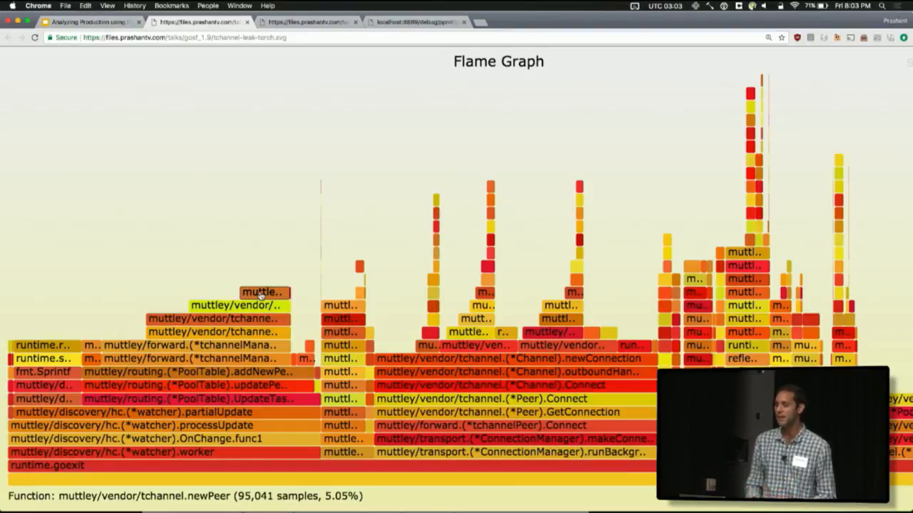
- Switch from the leak's flame graph to the GitHub pull request with the fix
{"action": "left_click", "coordinate": [85, 21]}
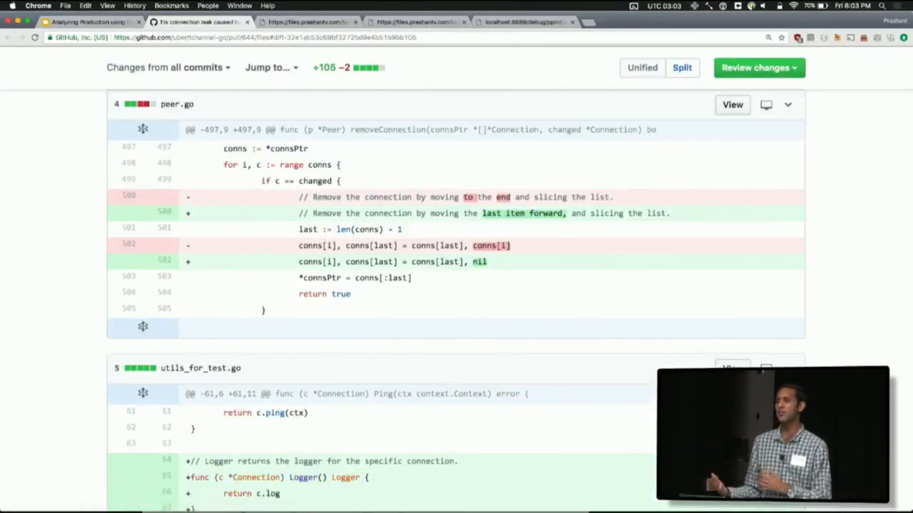
- Scroll the diff to the removeConnection change in peer.go that nils the vacated slot
{"action": "scroll", "scroll_direction": "down", "scroll_amount": 3}
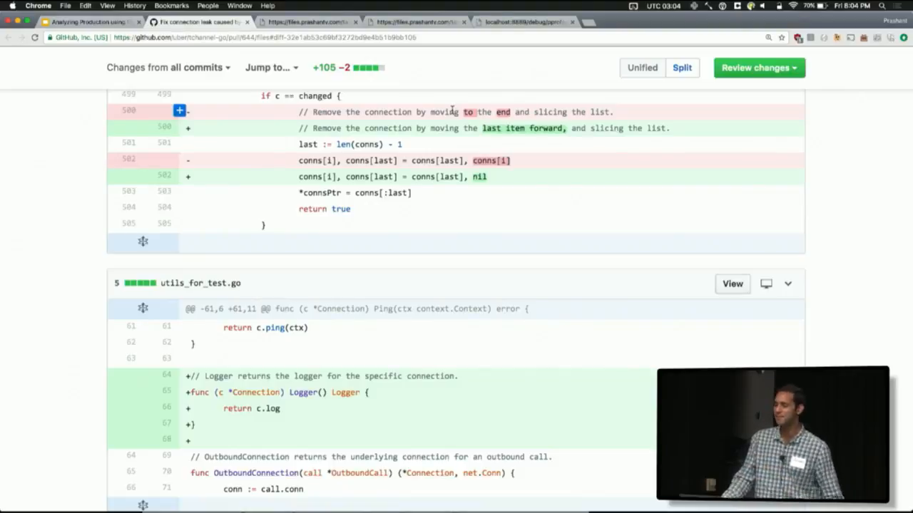
{"action": "mouse_move", "coordinate": [491, 141]}
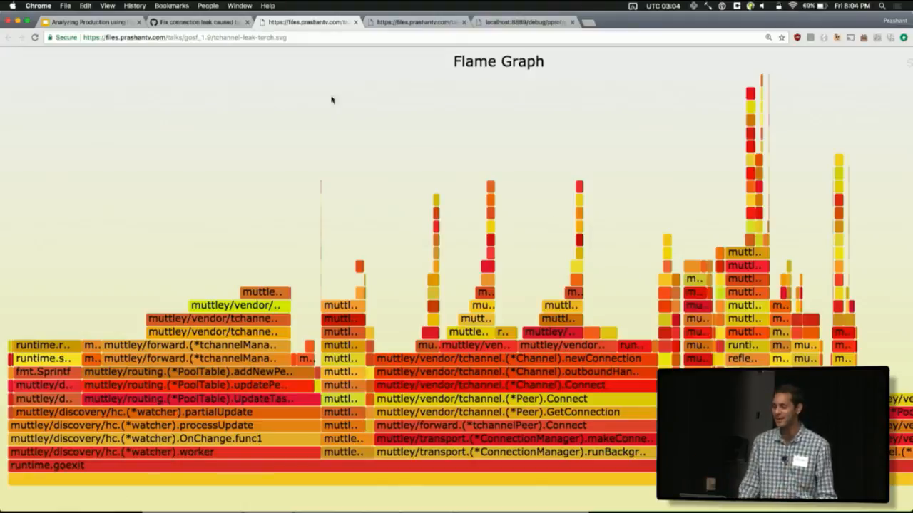
- Return to the Google Slides 'A tricky memory leak involving slices' slide
{"action": "left_click", "coordinate": [200, 22]}
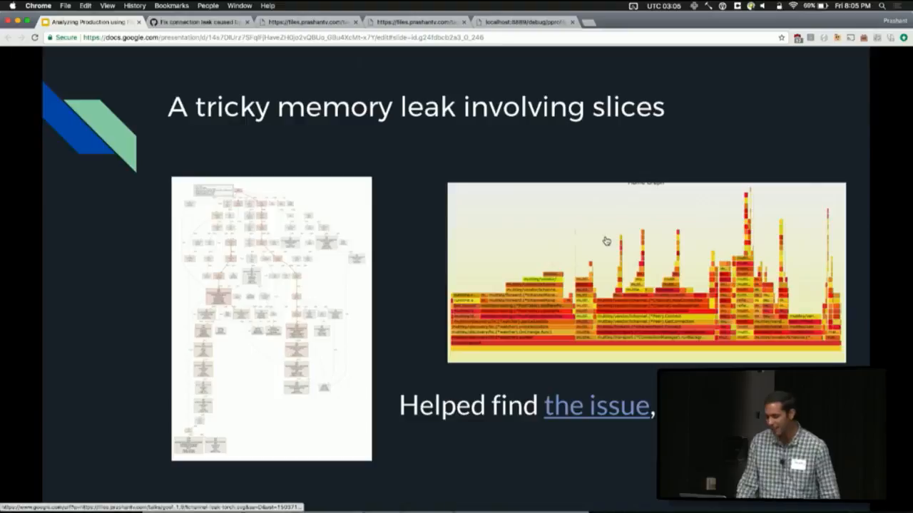
{"action": "mouse_move", "coordinate": [639, 373]}
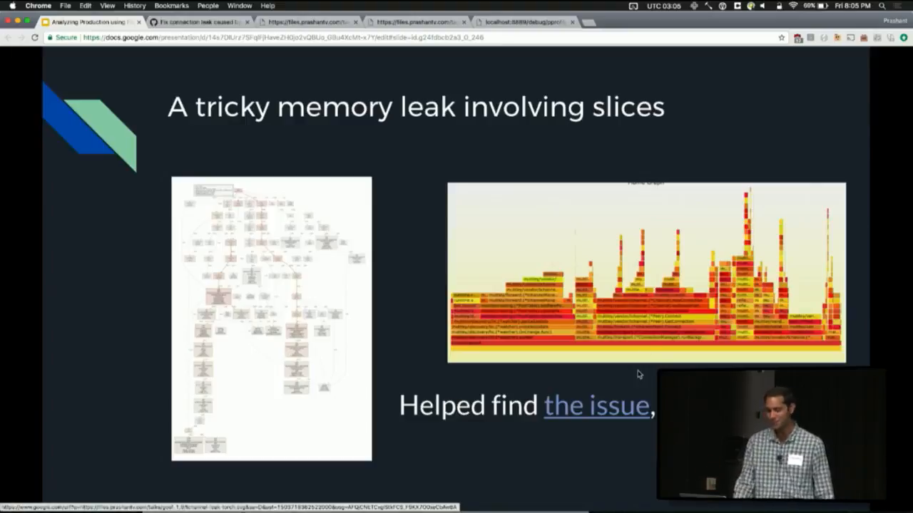